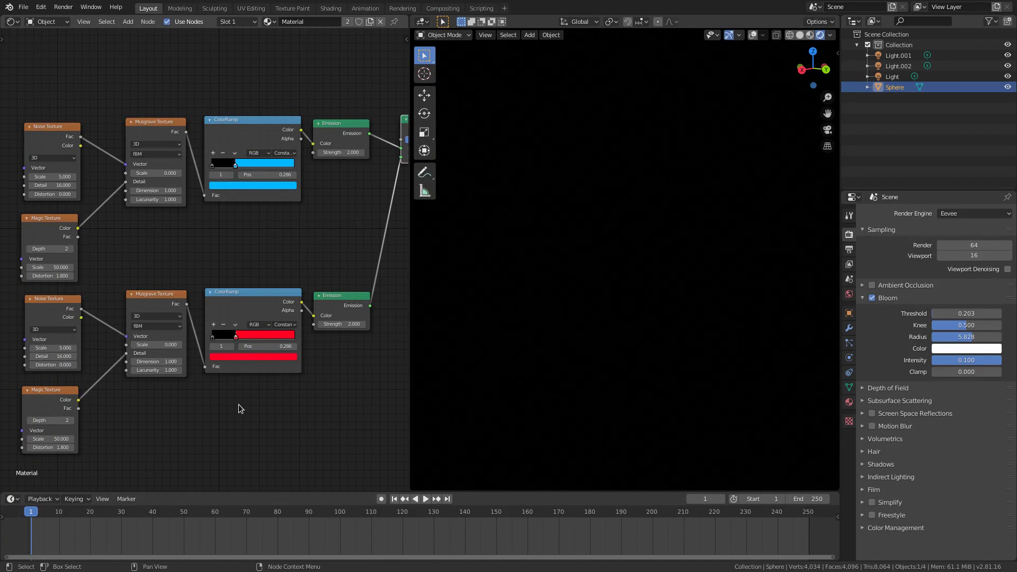
mouse_move(200, 251)
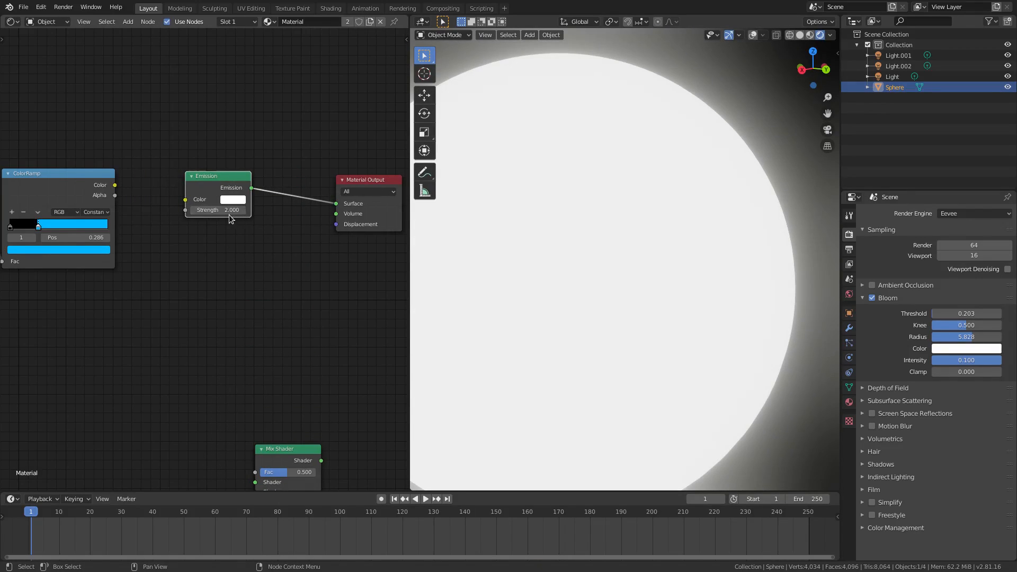
Step: Set the Eevee bloom threshold to 0.2 and the bloom radius to 6
text(2)
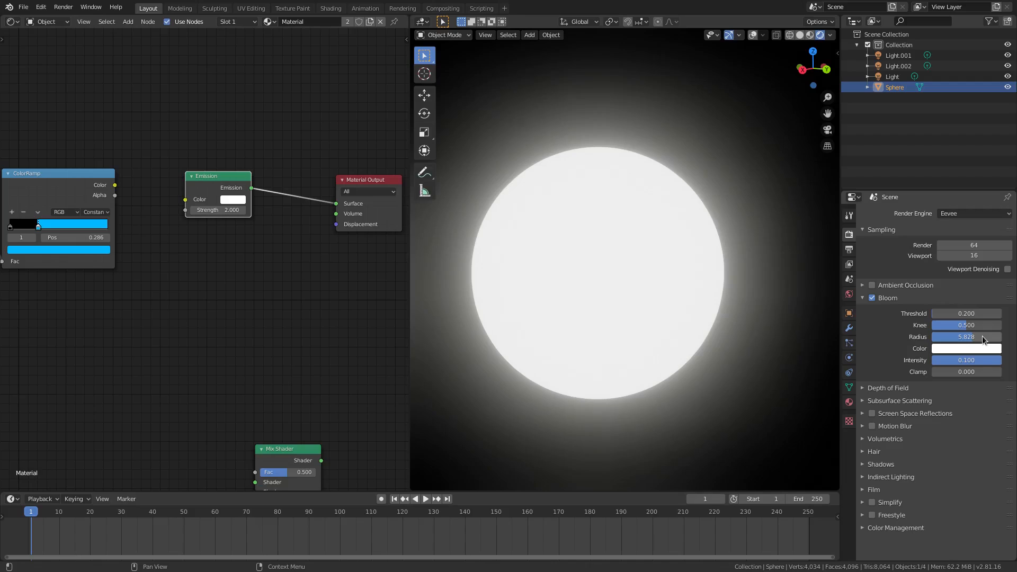
double_click(966, 336)
text(6.000)
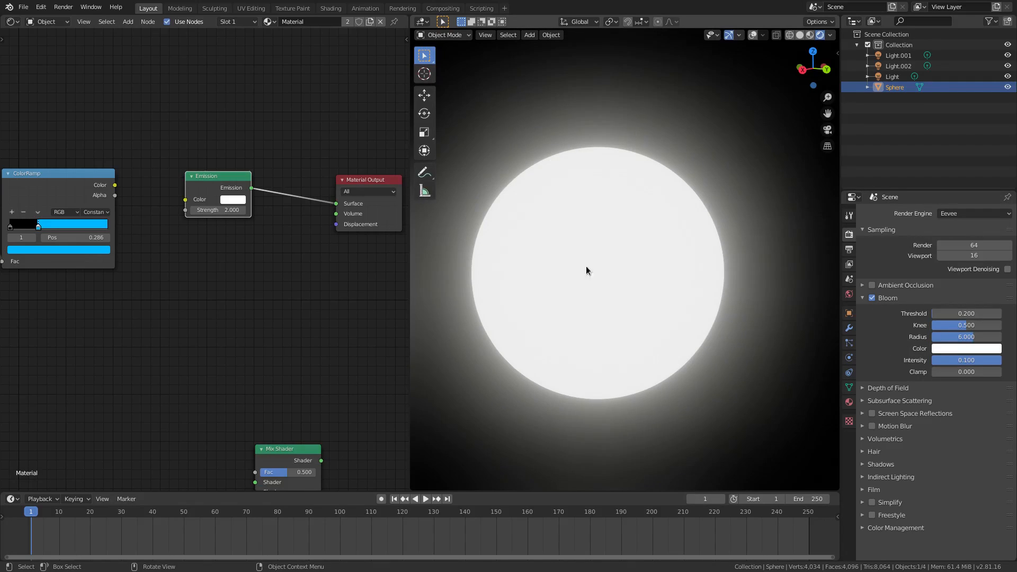
Step: Add a ColorRamp node and link its Color output to the Emission Color input
click(528, 35)
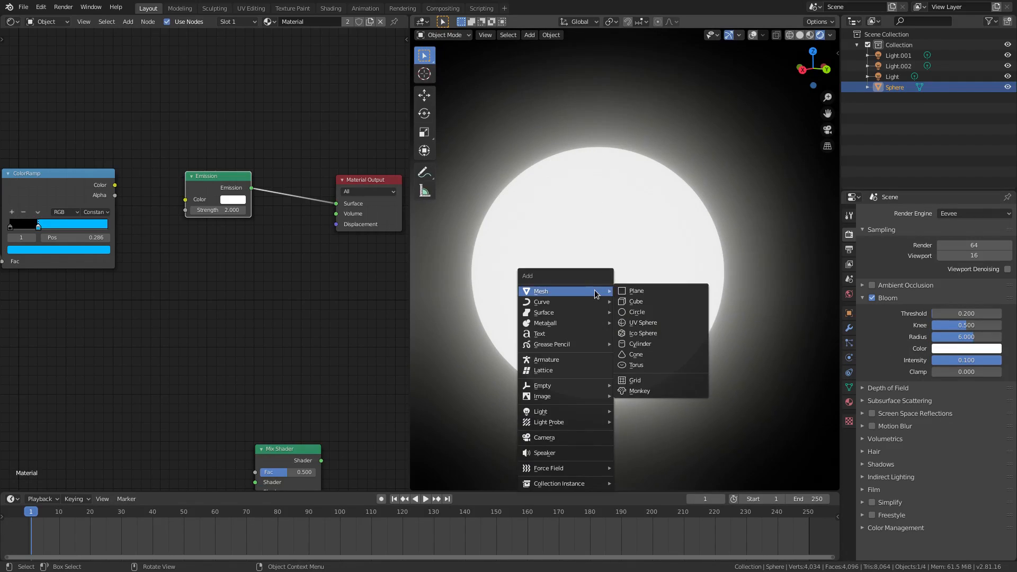
click(191, 285)
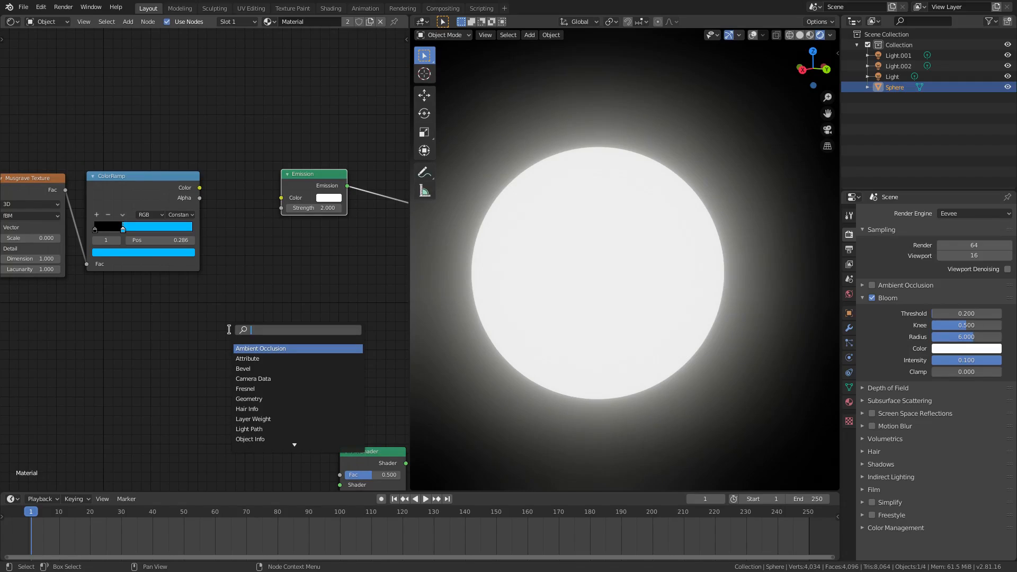
text(col)
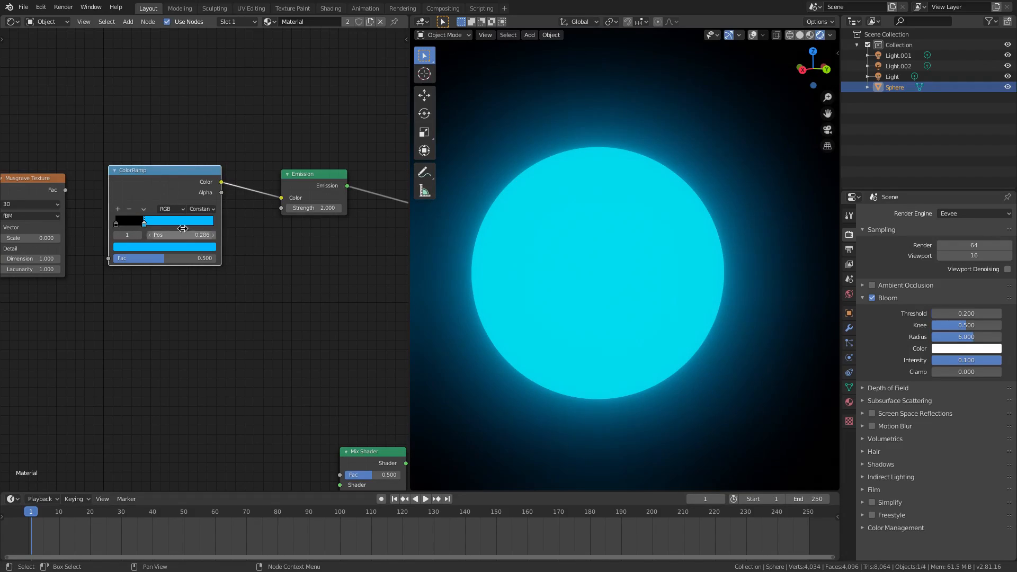
click(202, 208)
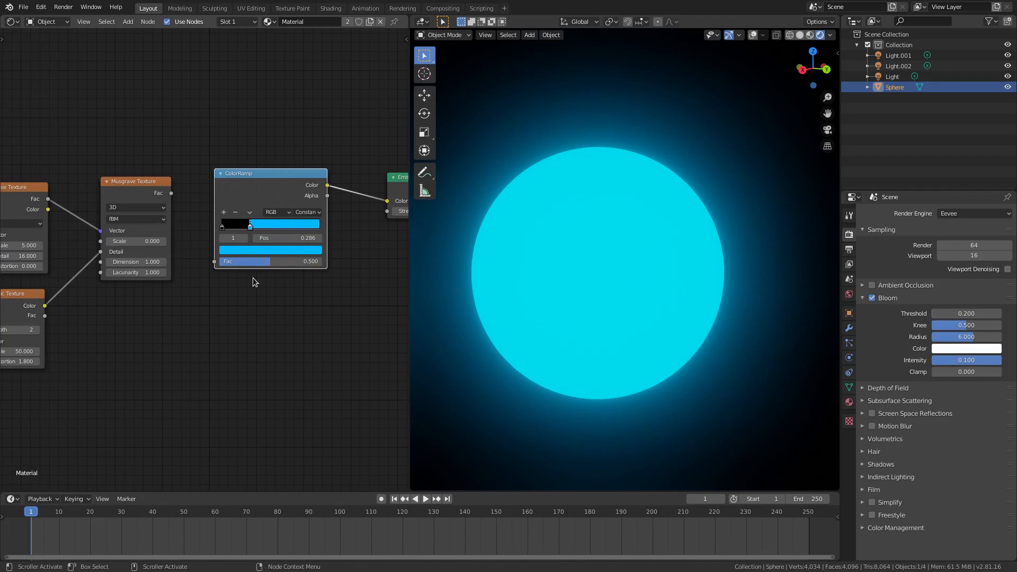
drag(245, 224, 298, 223)
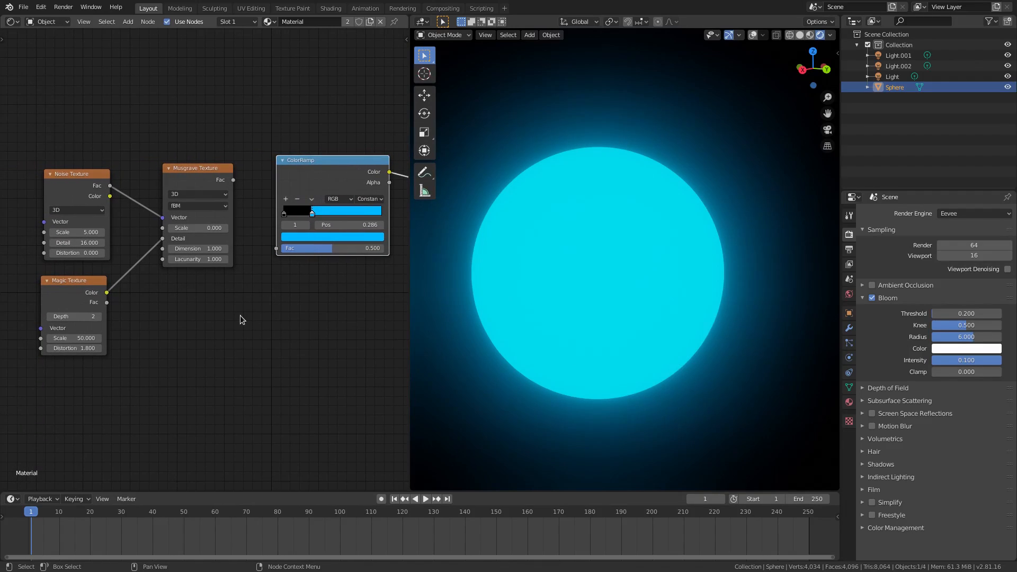
Step: Link Musgrave Fac to the ColorRamp Fac, test larger scales, then return scale to 0
click(241, 316)
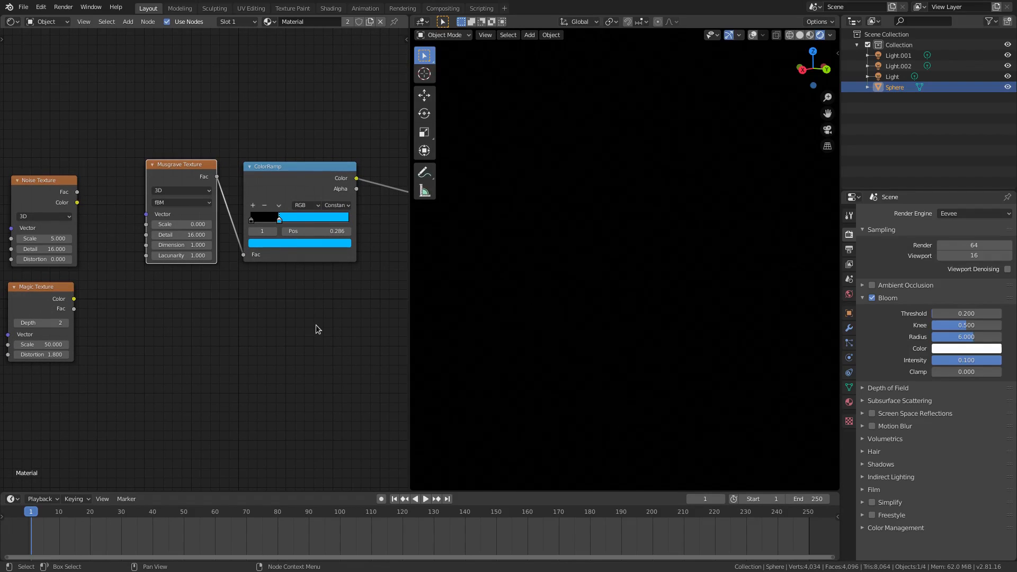
mouse_move(181, 224)
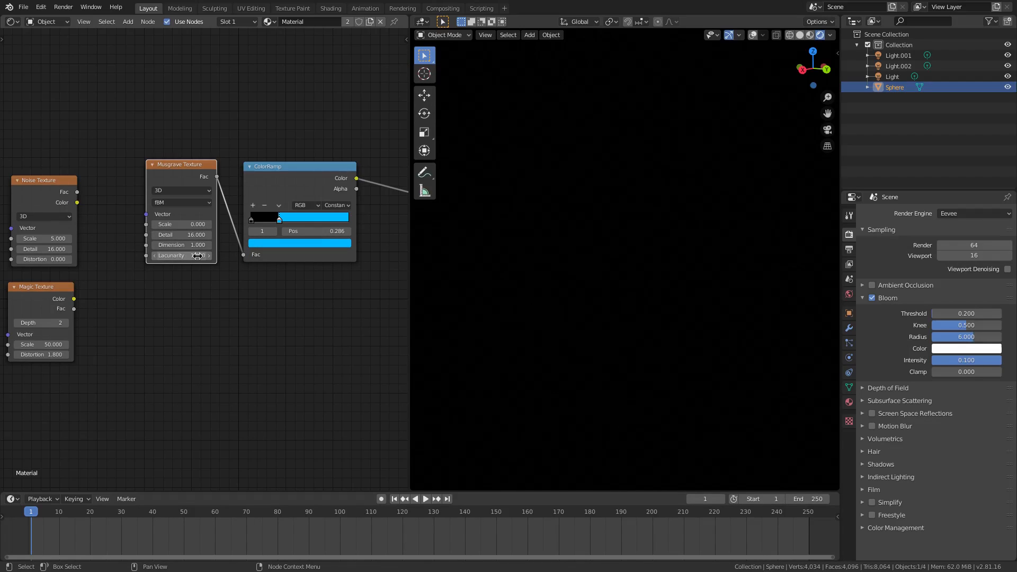
drag(181, 223, 220, 223)
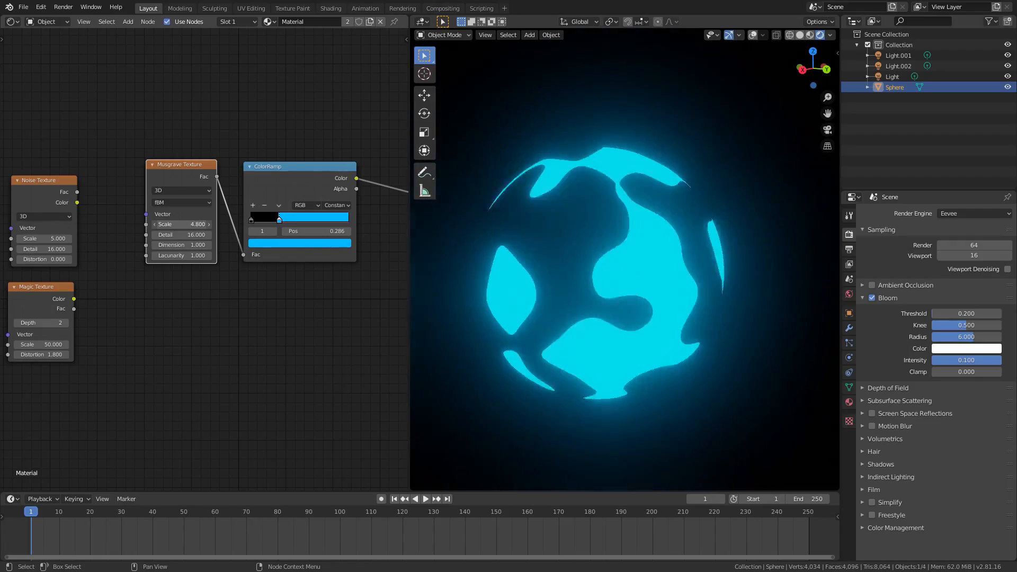
drag(182, 223, 220, 223)
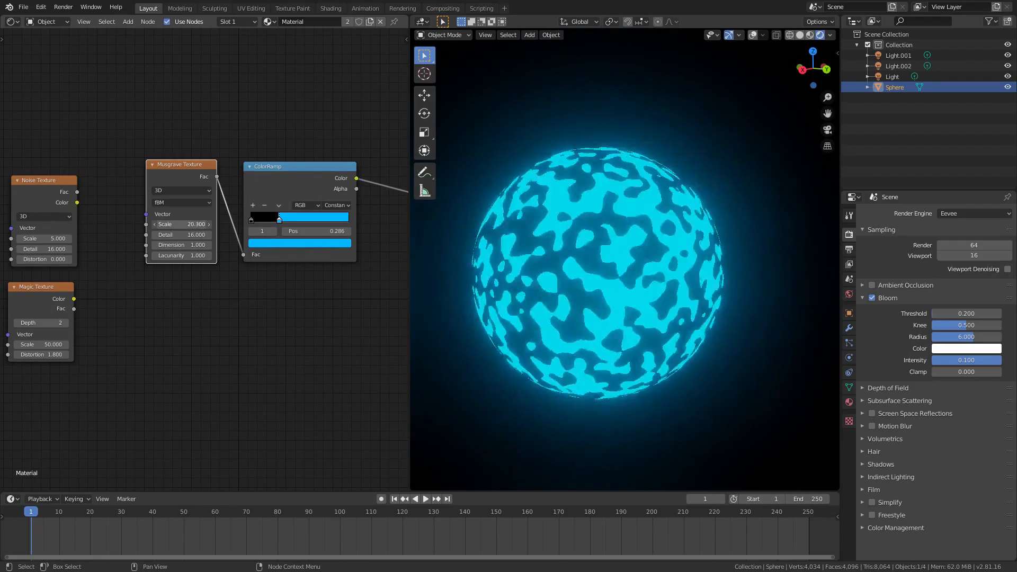
drag(181, 223, 207, 224)
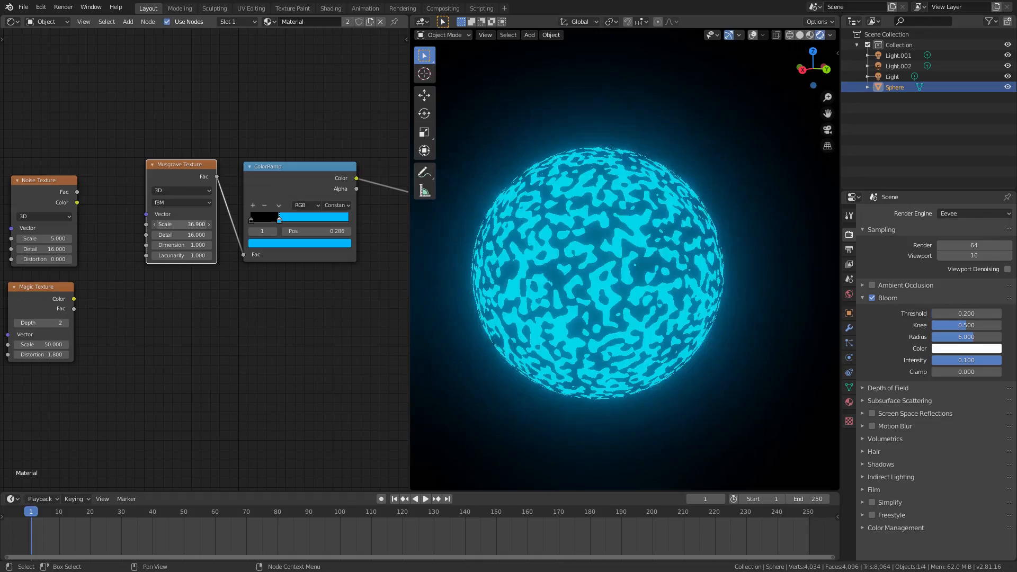
drag(194, 224, 182, 224)
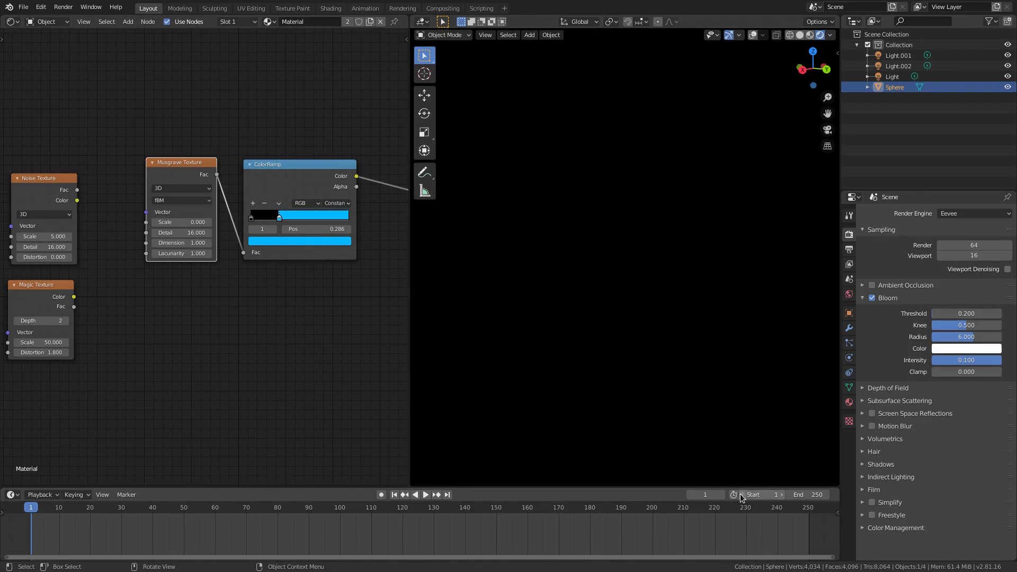
Step: Set the start frame to 0 and keyframe the Musgrave scale at frames 0, 50 and 100
click(425, 495)
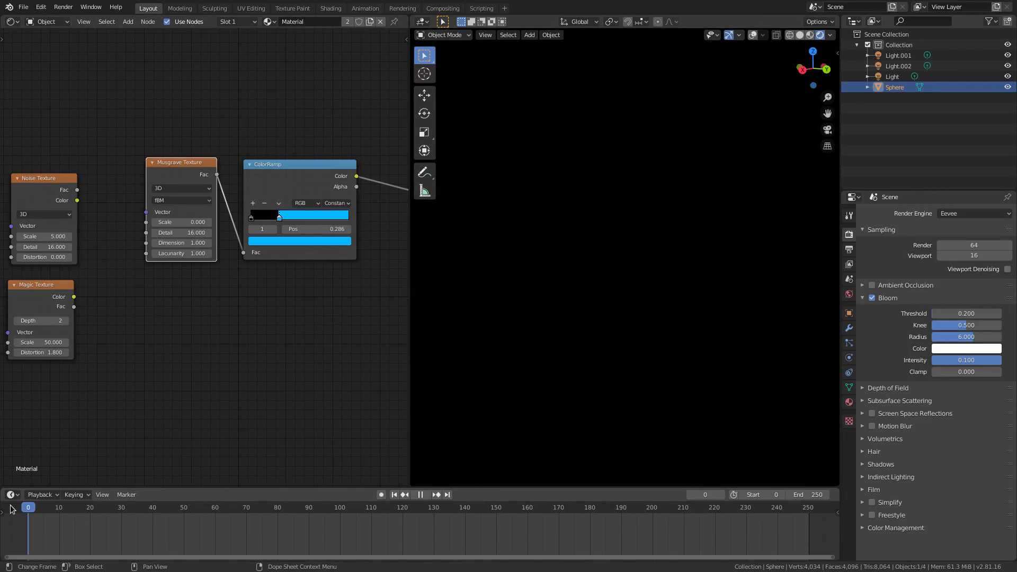
mouse_move(182, 222)
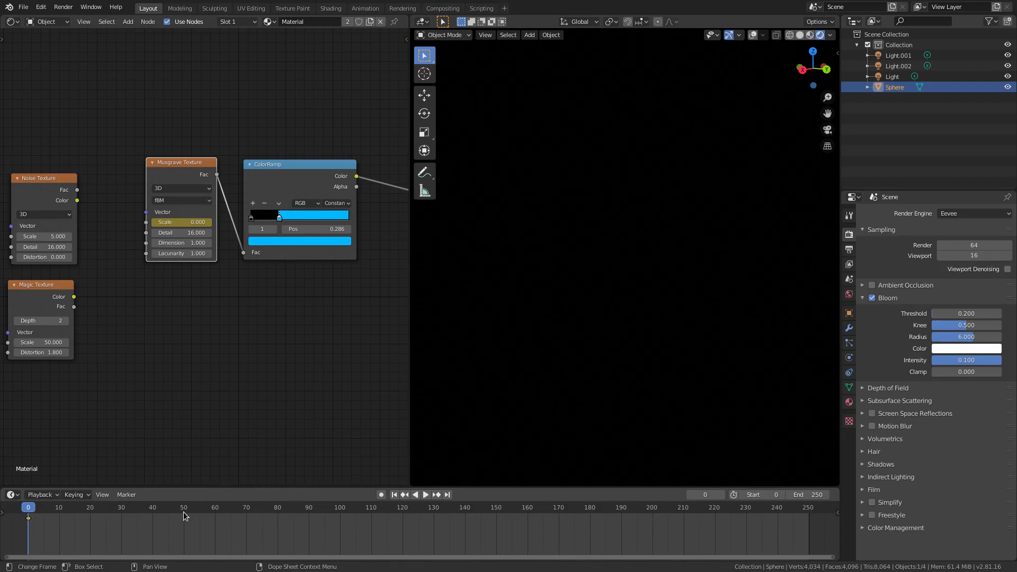
double_click(181, 222)
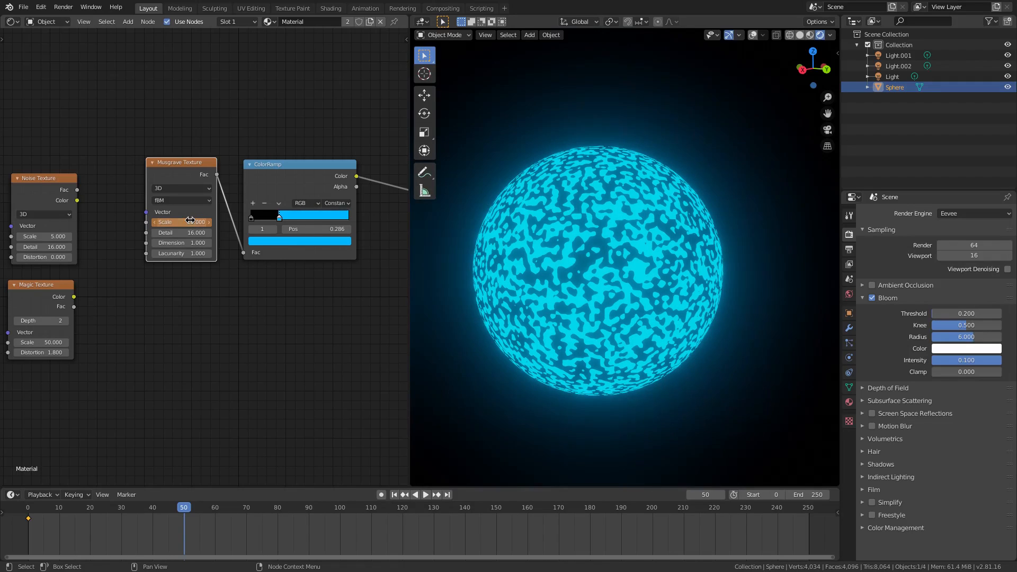
click(340, 507)
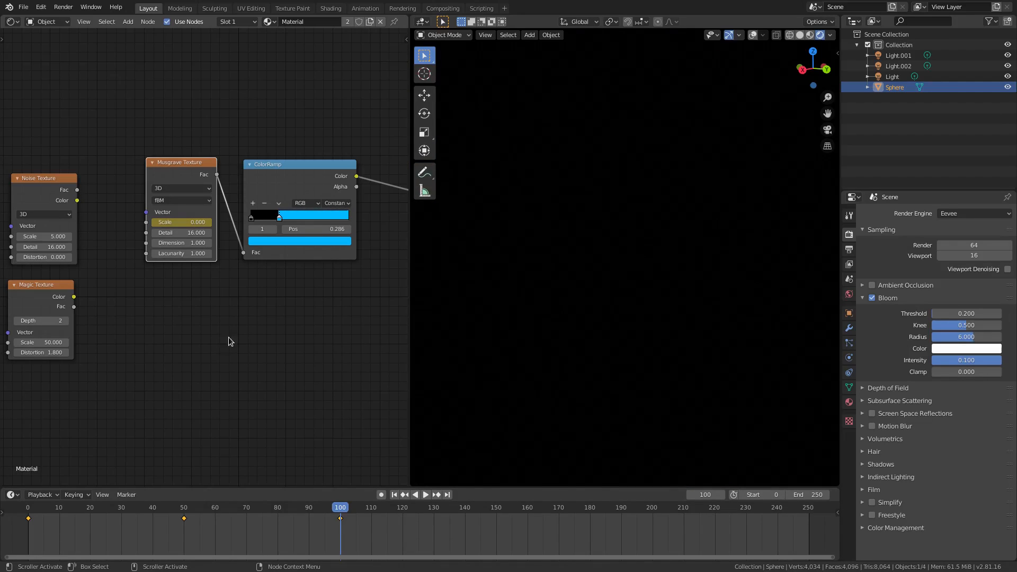
Step: Rewind to the first frame and play back the Musgrave scale animation
click(393, 495)
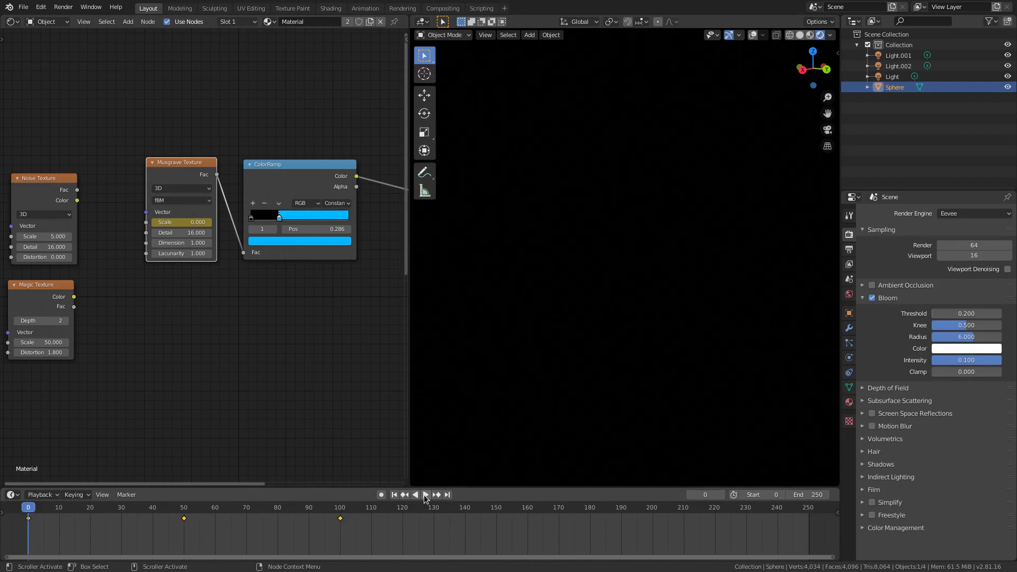
click(426, 494)
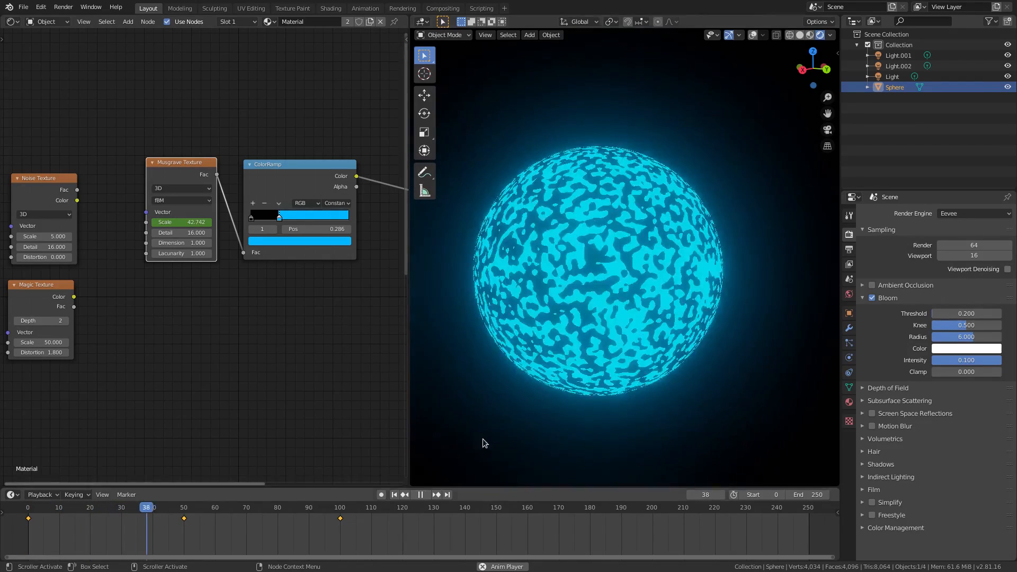
click(184, 507)
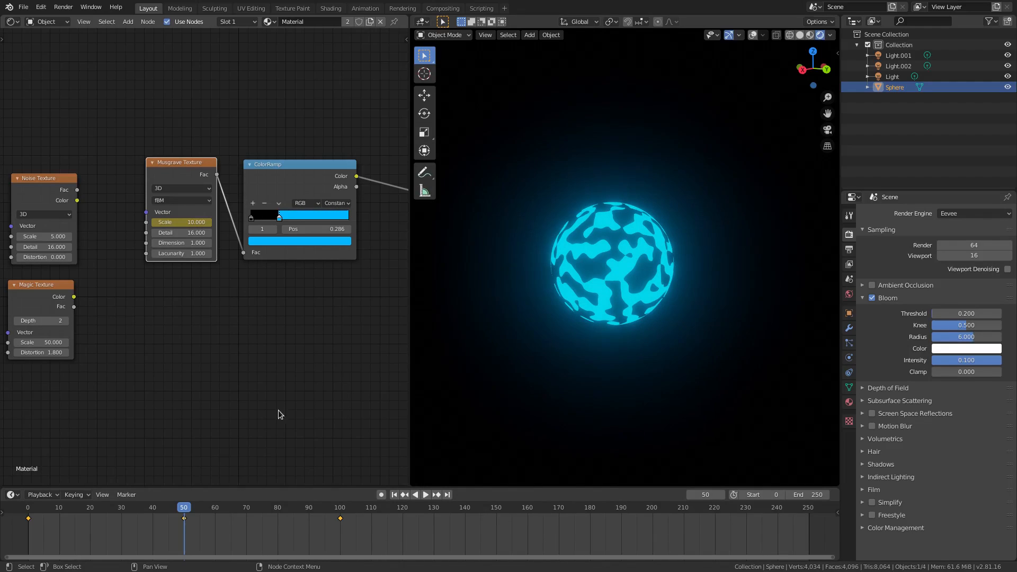
click(426, 494)
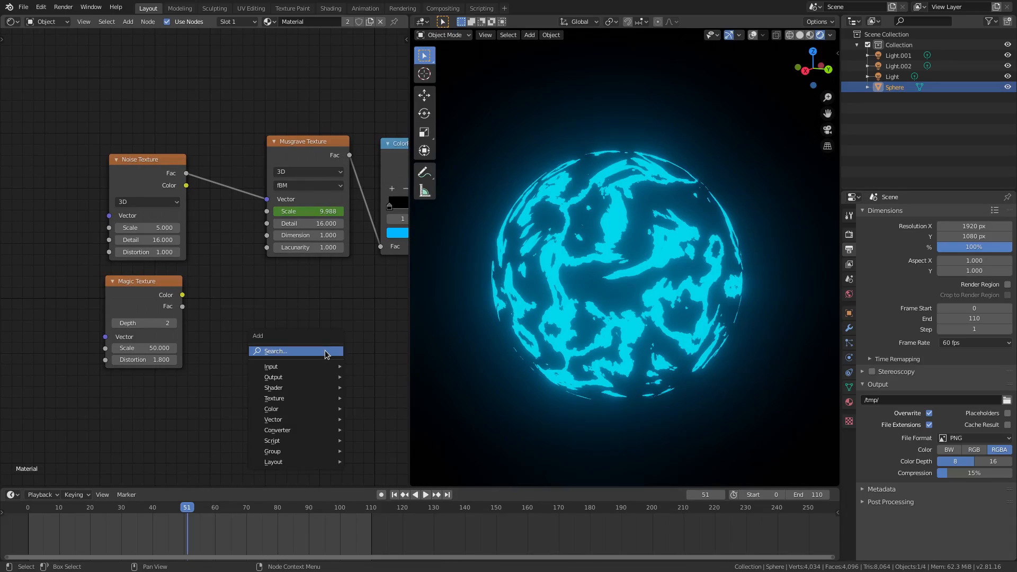
Step: Add a Magic Texture node and adjust its distortion, settling around 1.8
text(magic)
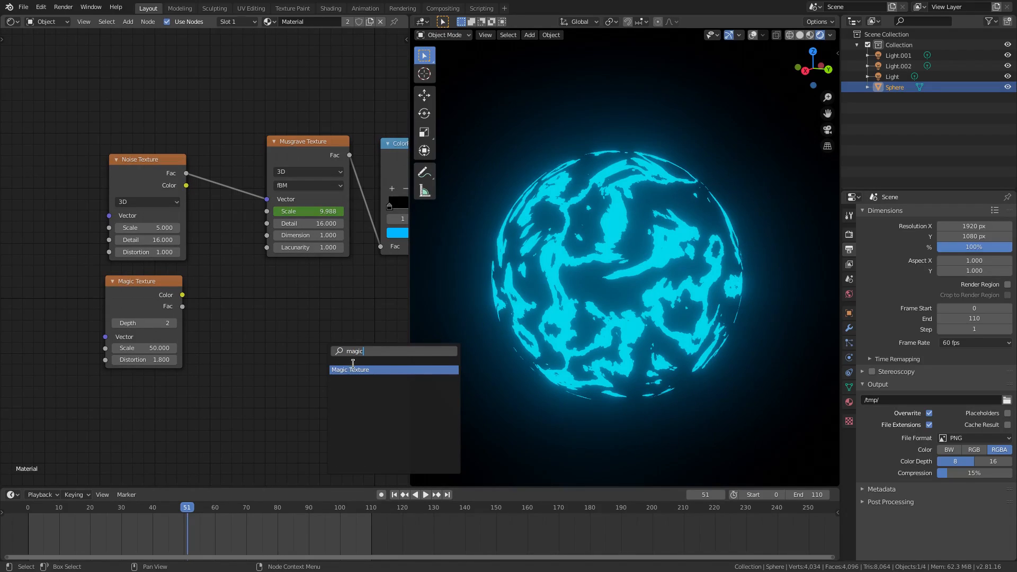
click(350, 370)
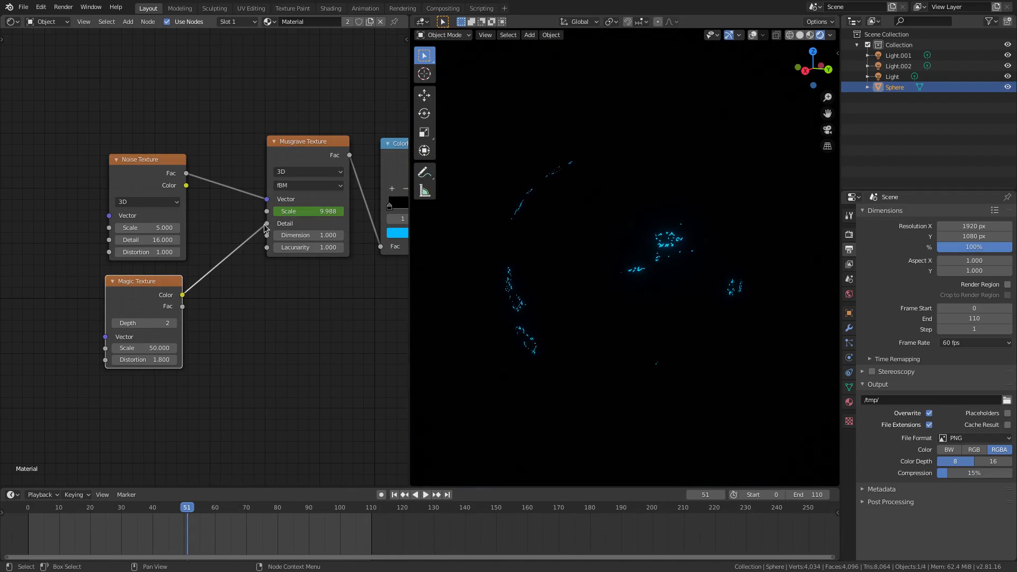
mouse_move(248, 324)
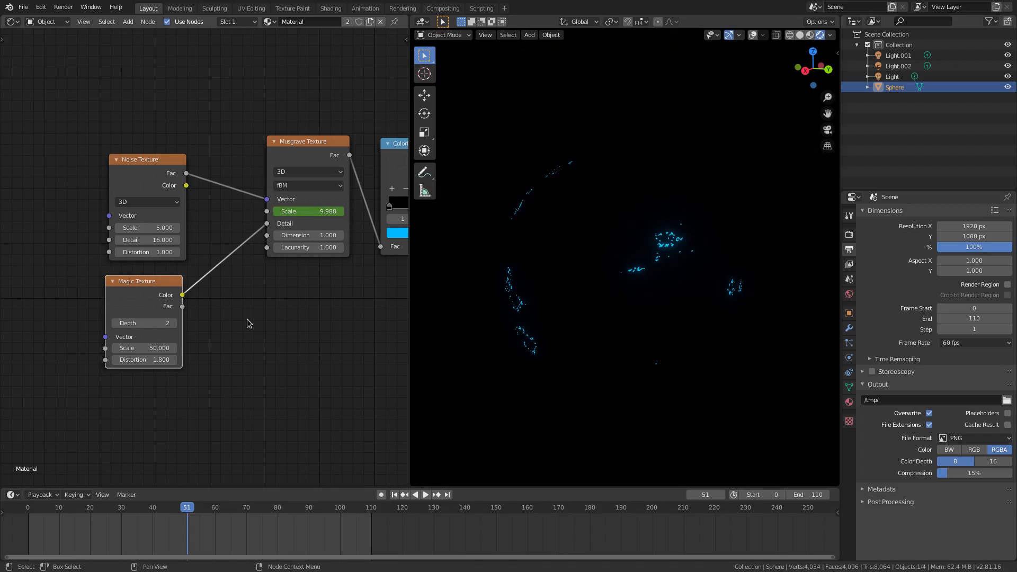
mouse_move(275, 332)
text(1)
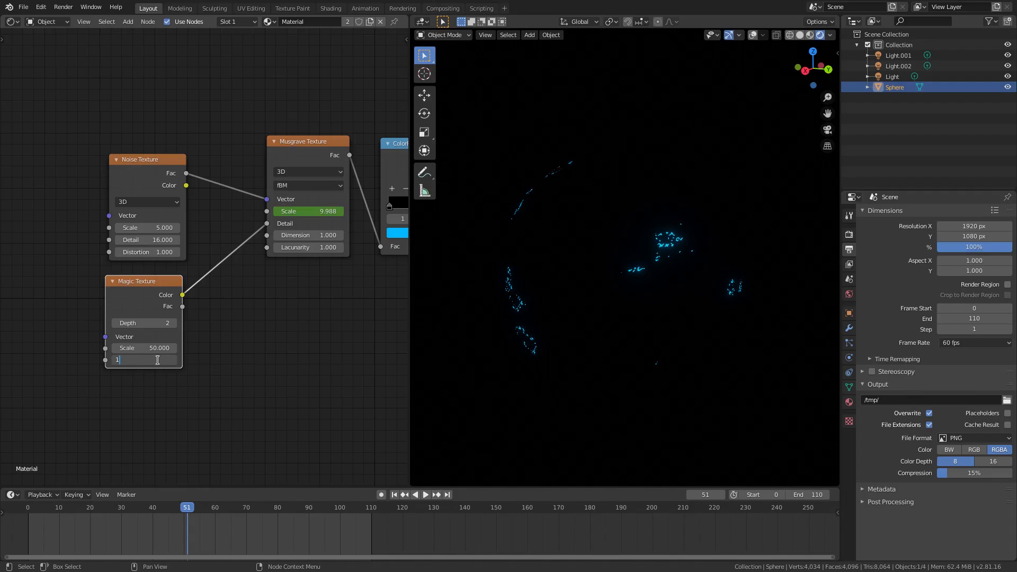
text(-0.700)
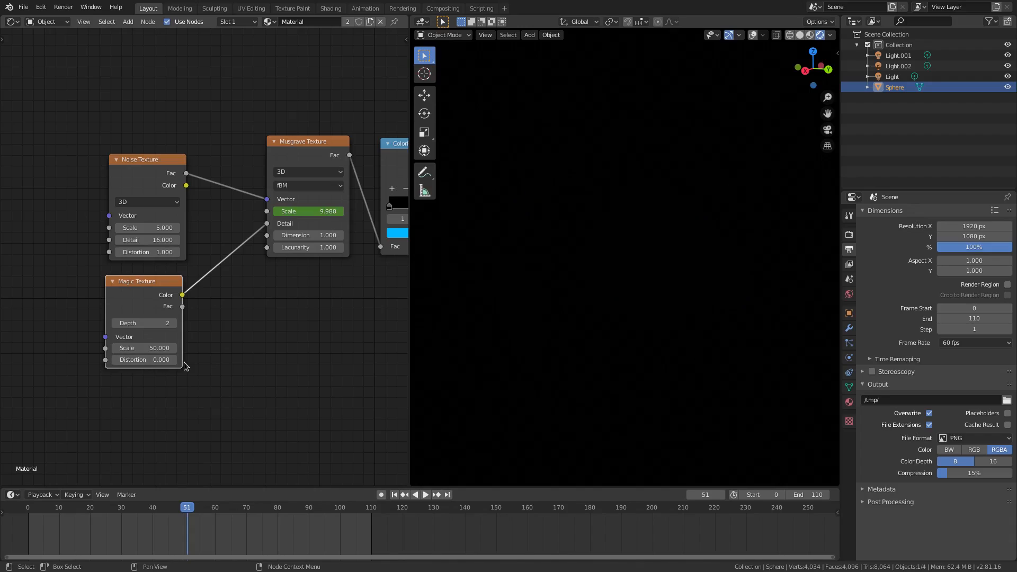
drag(142, 359, 156, 359)
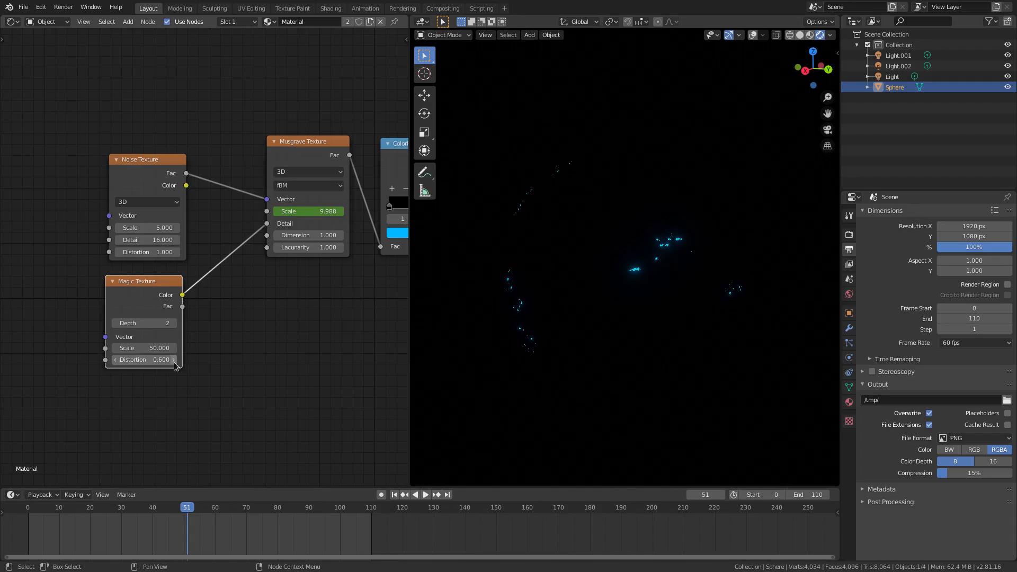
text(5.4)
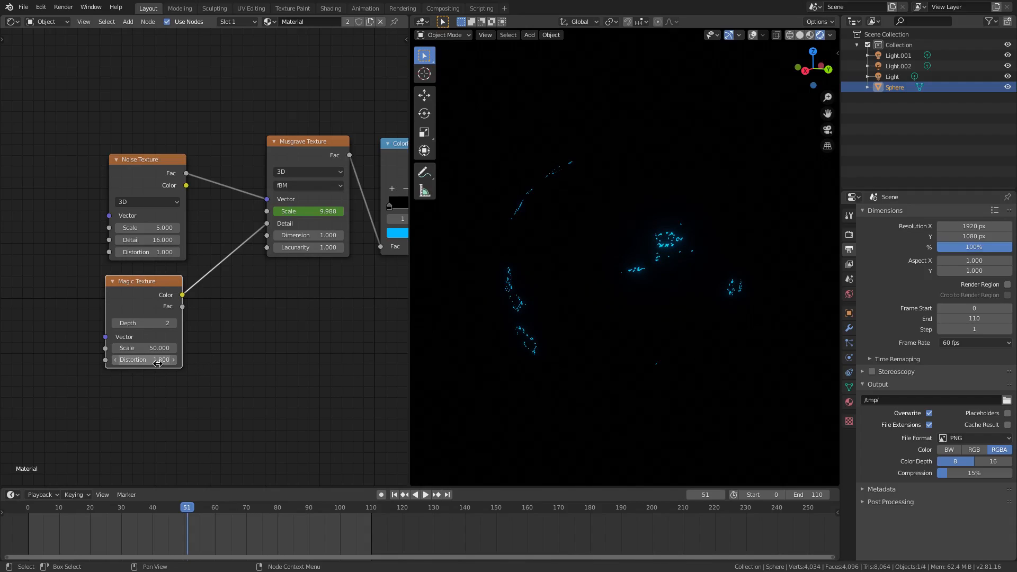
drag(156, 347, 142, 348)
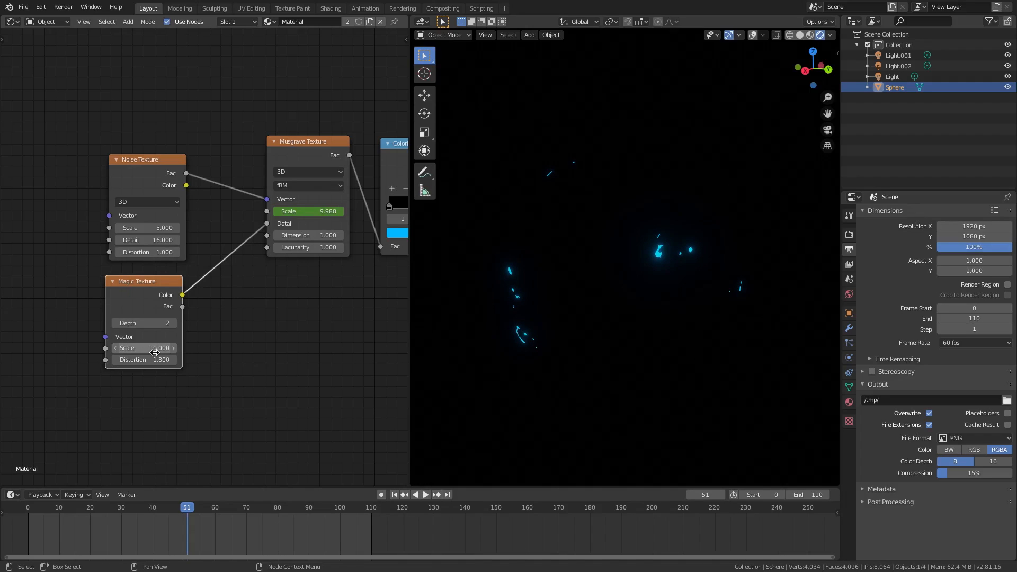
Step: Play back the scale animation from the start and stop it
click(426, 494)
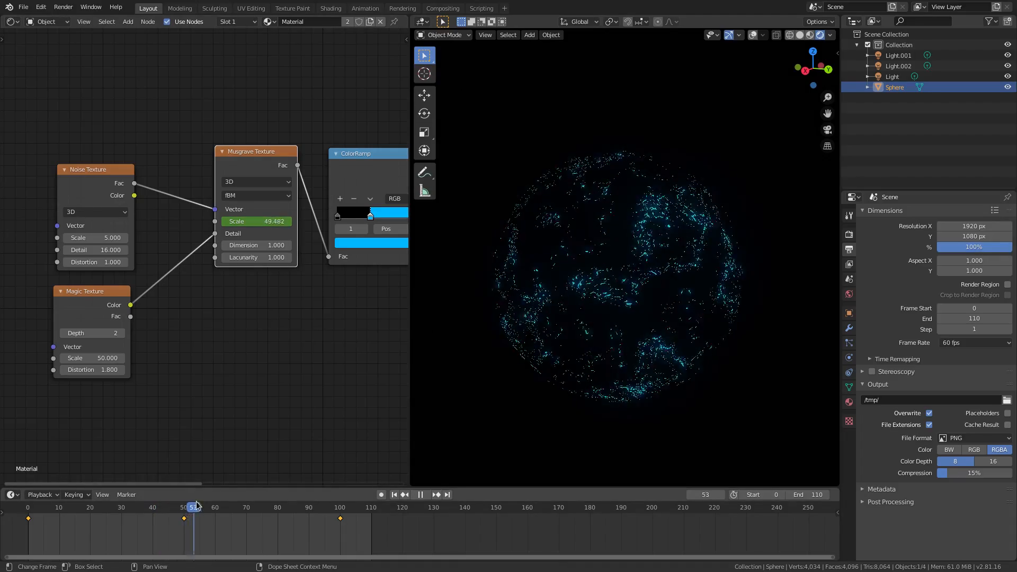
click(419, 494)
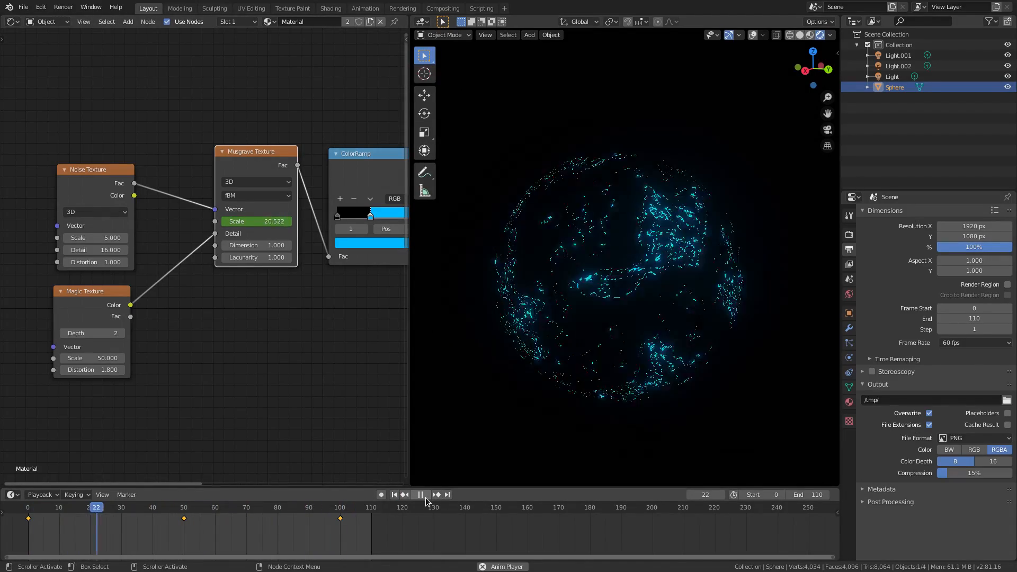
click(184, 507)
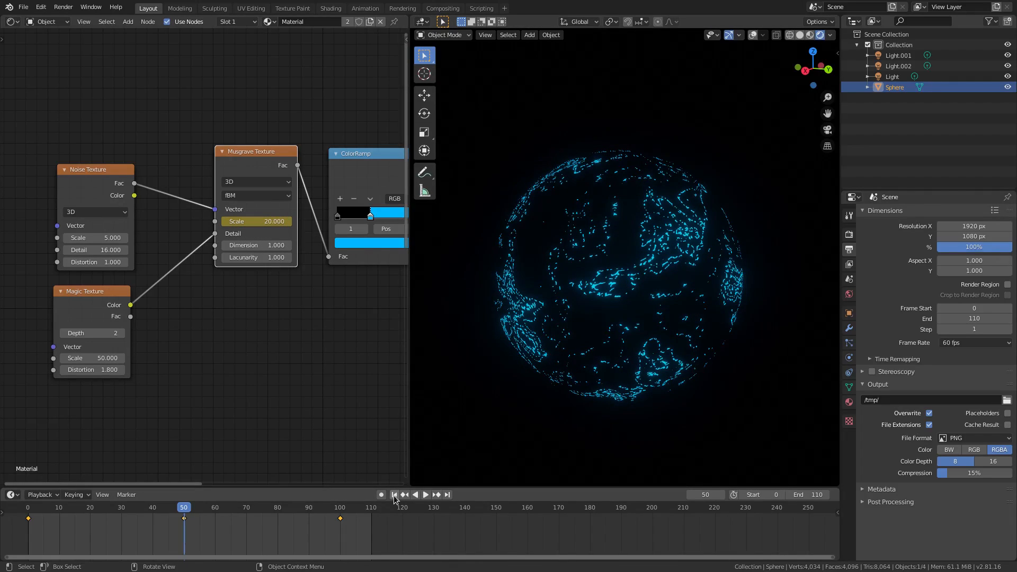
click(426, 495)
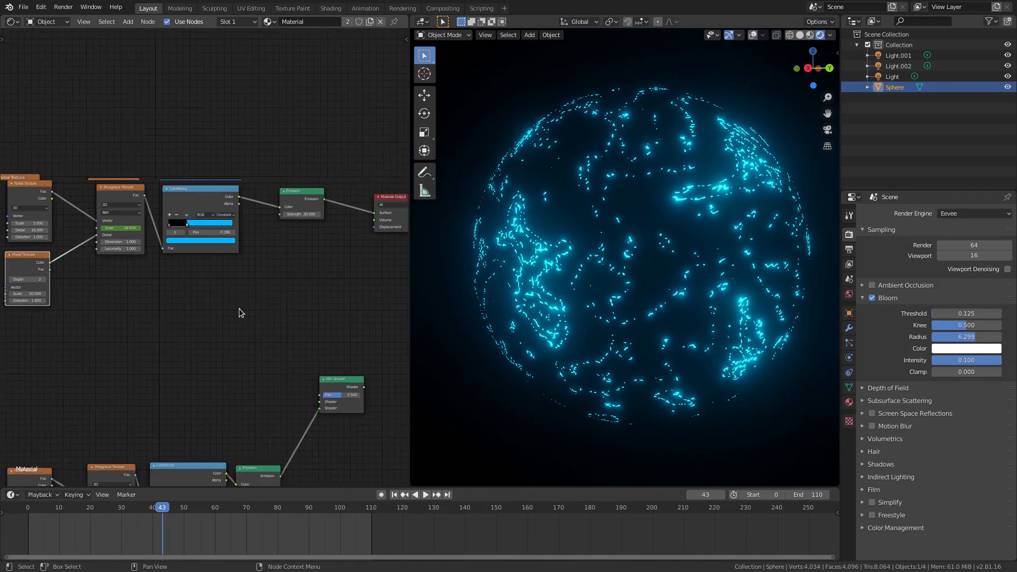
Step: Add a Mix Shader between the cyan Emission and the Material Output
text(mix)
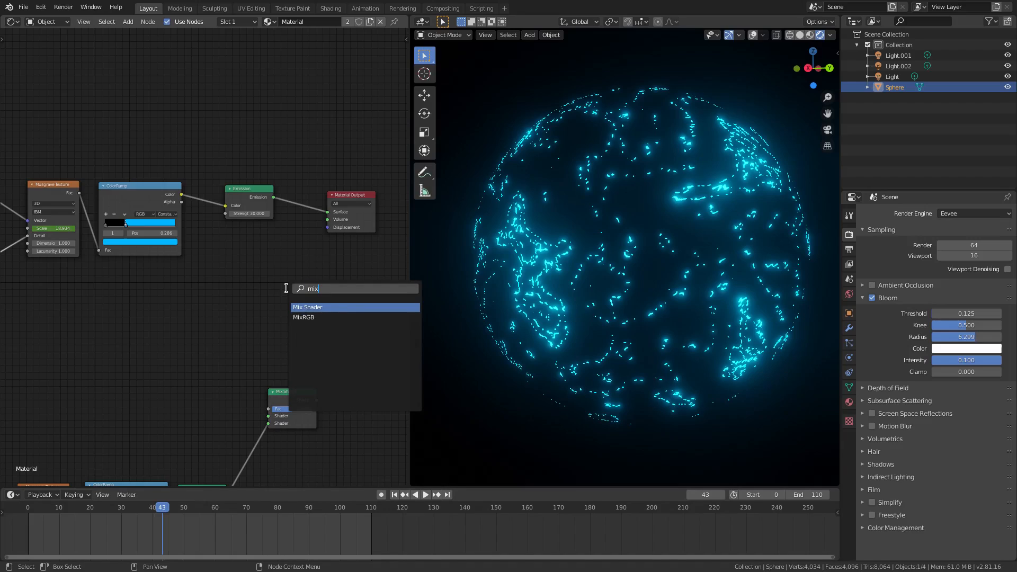
click(307, 307)
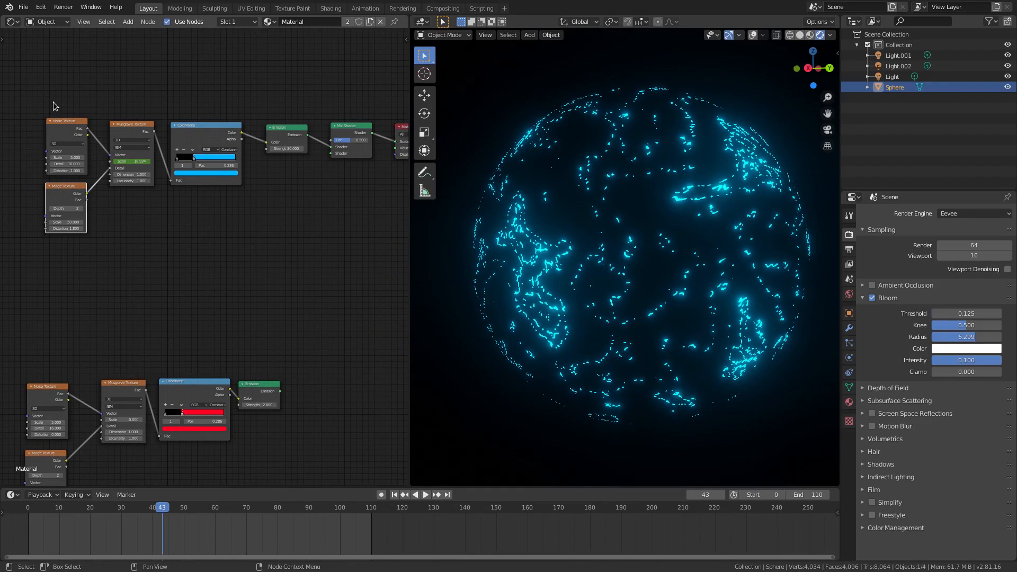
Step: Move the upper node chain above the red chain and link the red Emission into the Mix Shader
drag(55, 103, 239, 202)
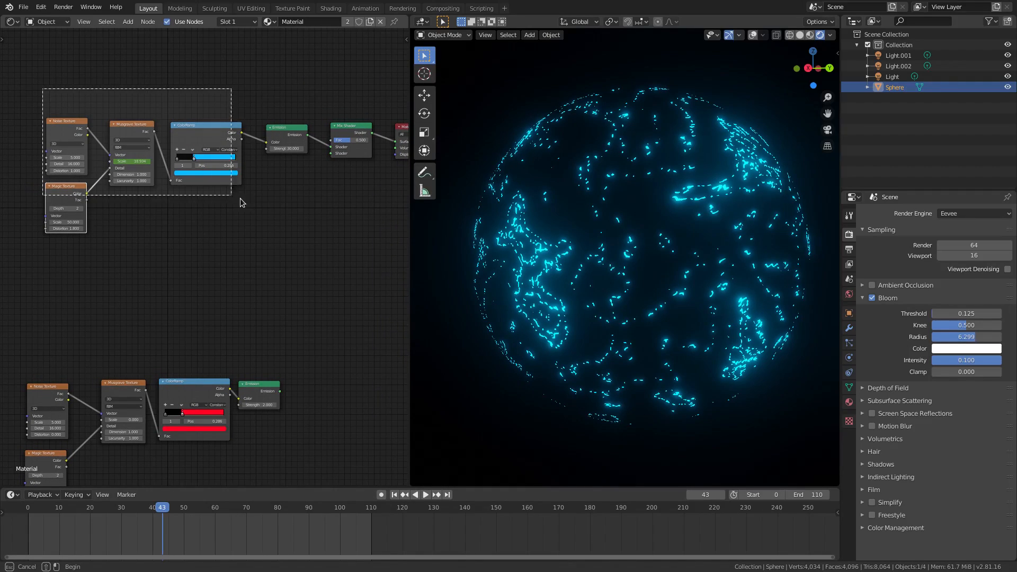
drag(240, 203, 308, 253)
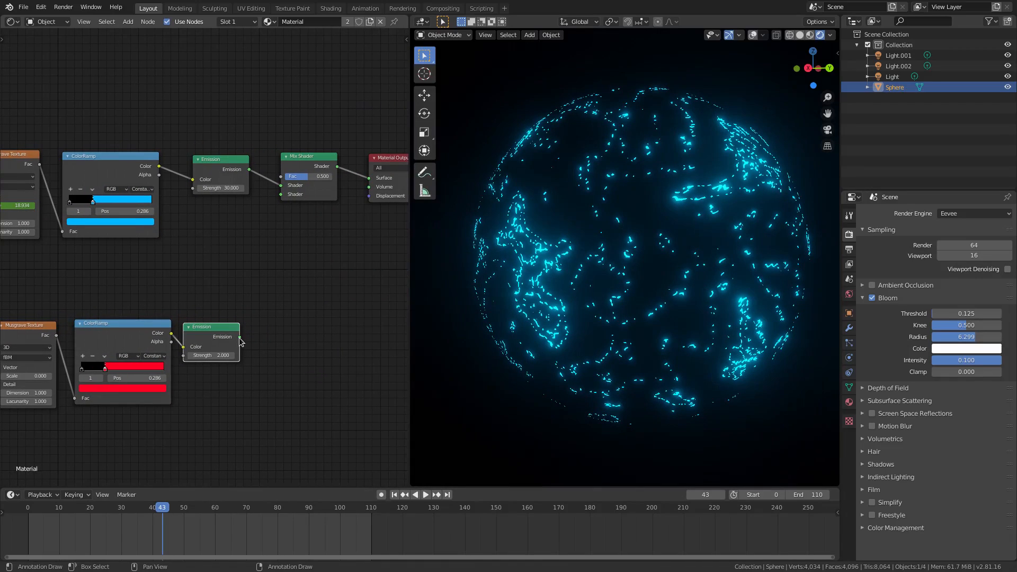
mouse_move(274, 235)
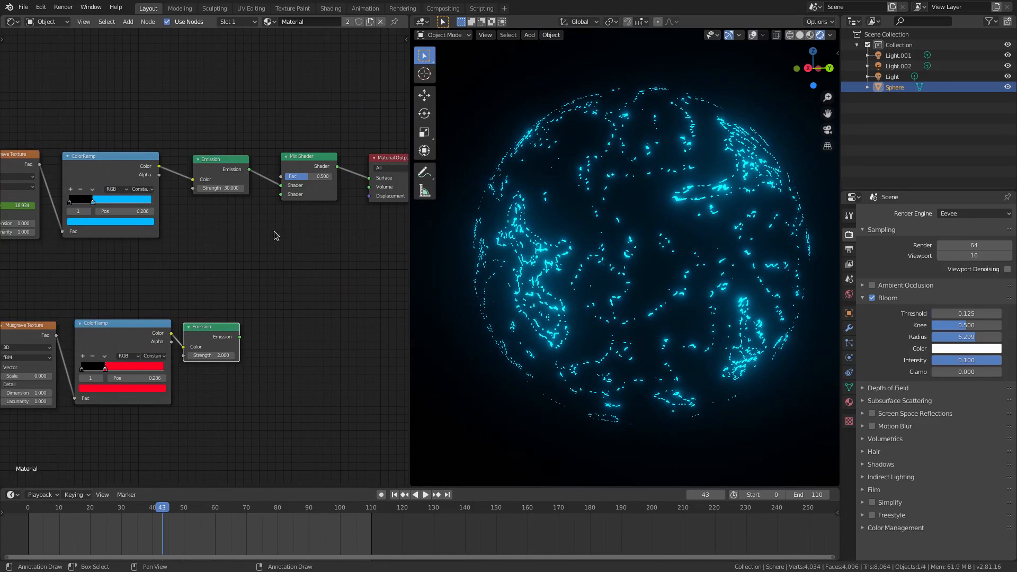
drag(238, 338, 283, 193)
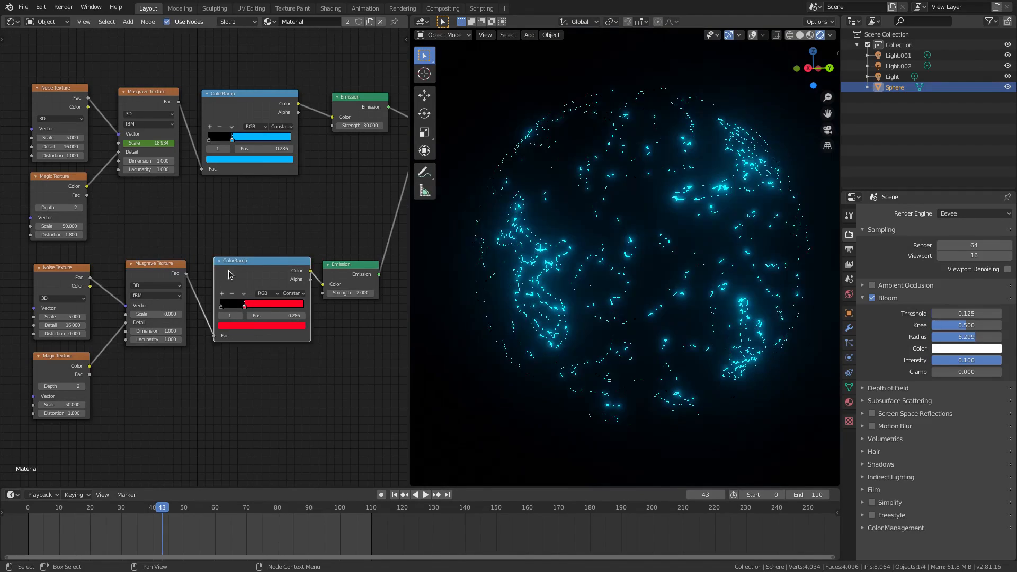
Step: Set the red Musgrave scale to 0 and keyframe it at frame 0
click(426, 494)
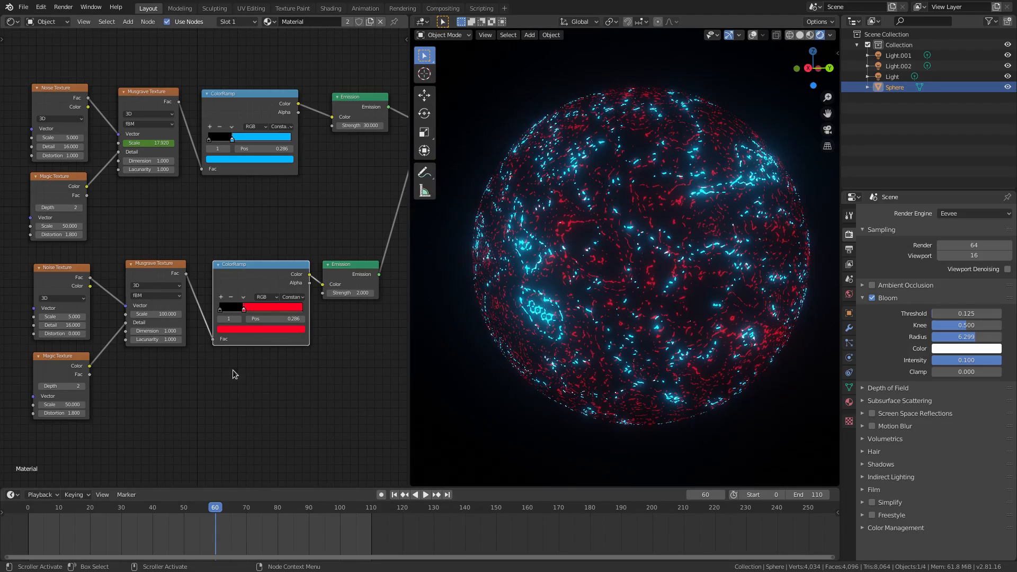
drag(155, 314, 147, 315)
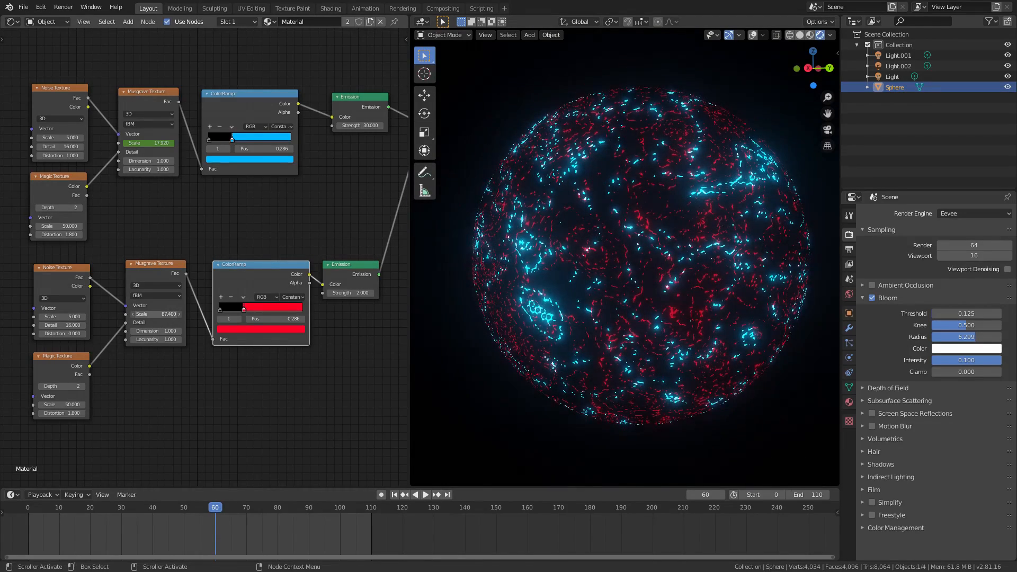
double_click(153, 313)
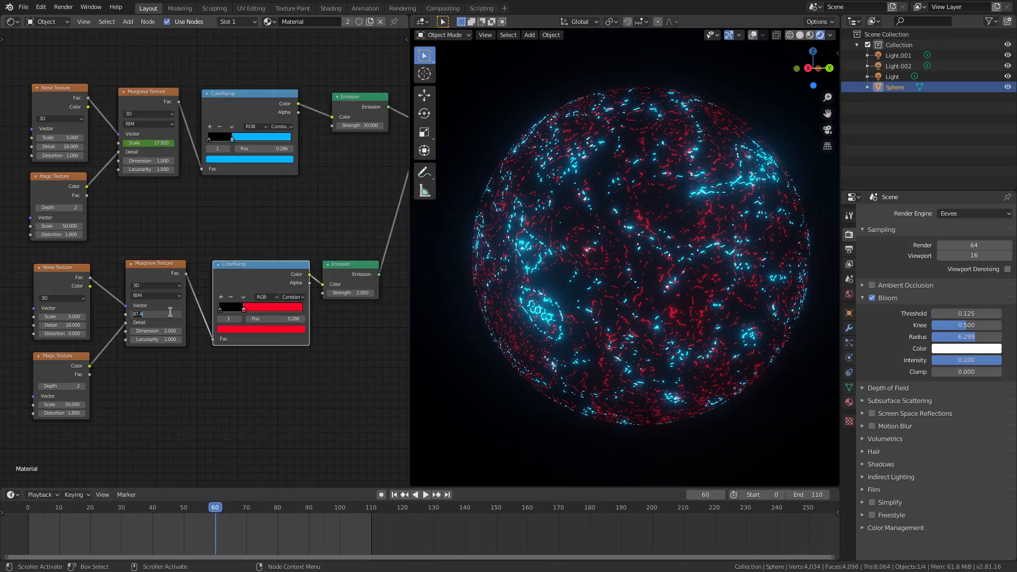
text(0.000)
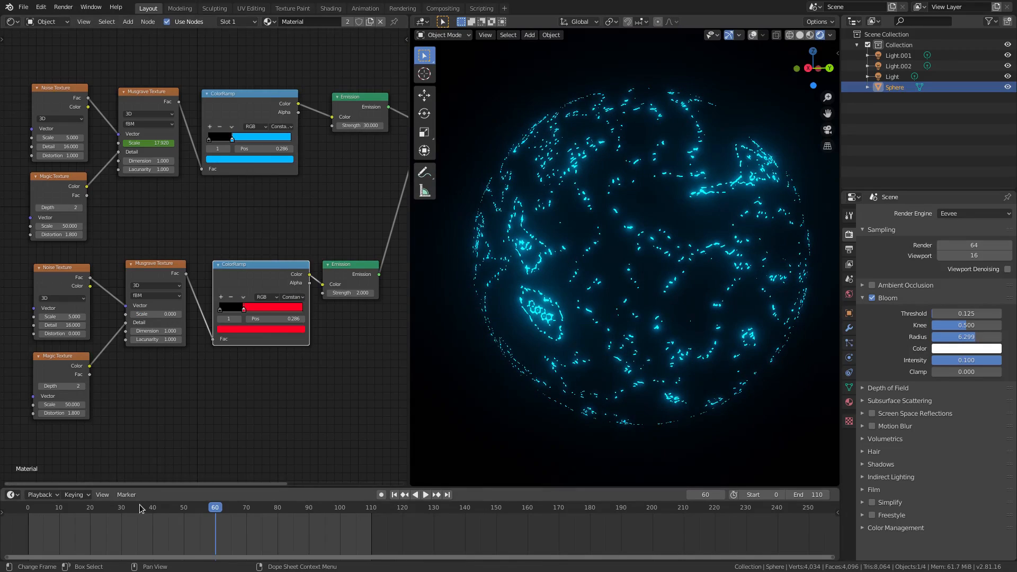
click(425, 494)
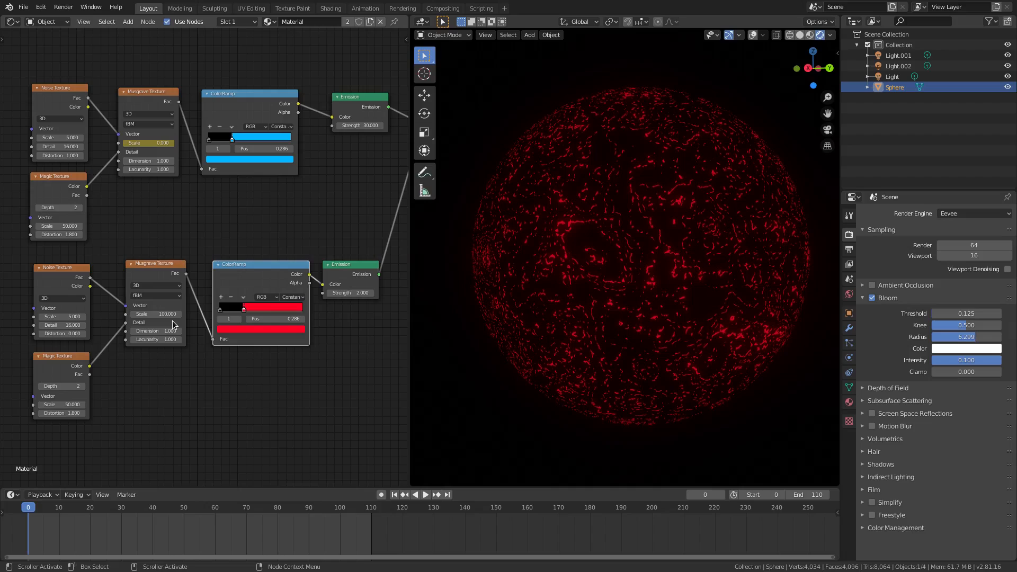
click(156, 314)
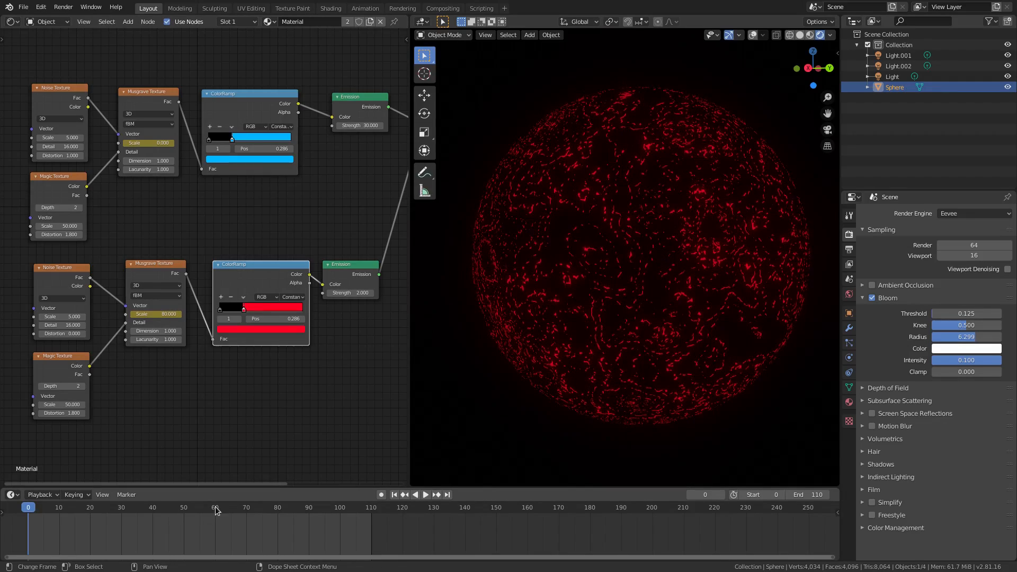
Step: Keyframe the red Musgrave scale at 100 on frame 60 and preview playback
click(214, 506)
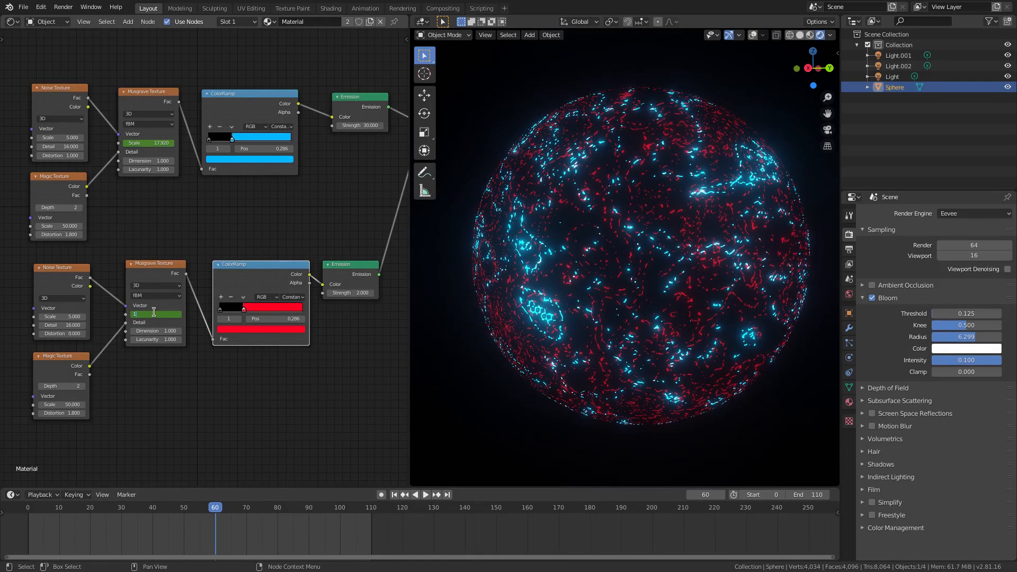
text(100.000)
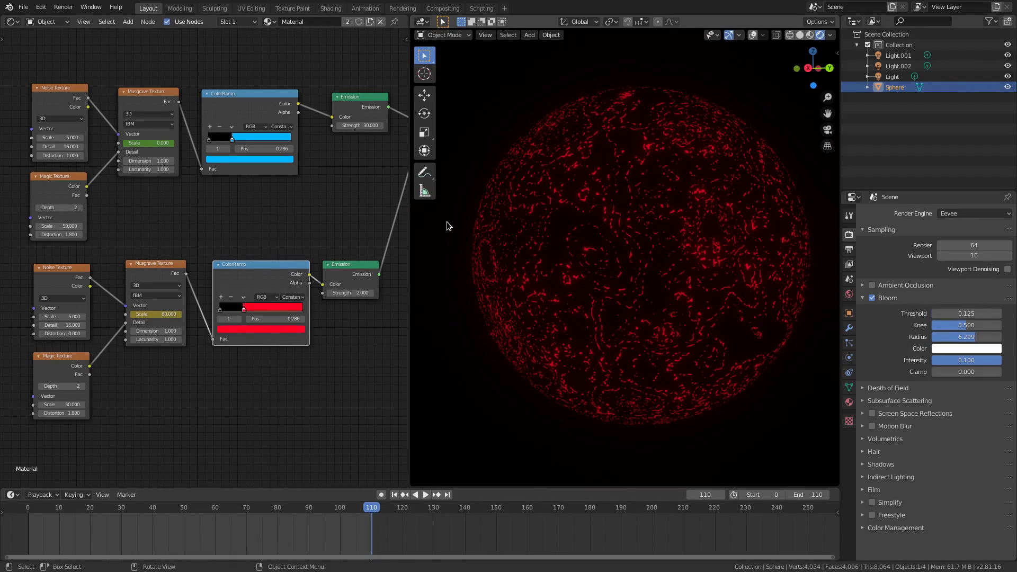
mouse_move(556, 432)
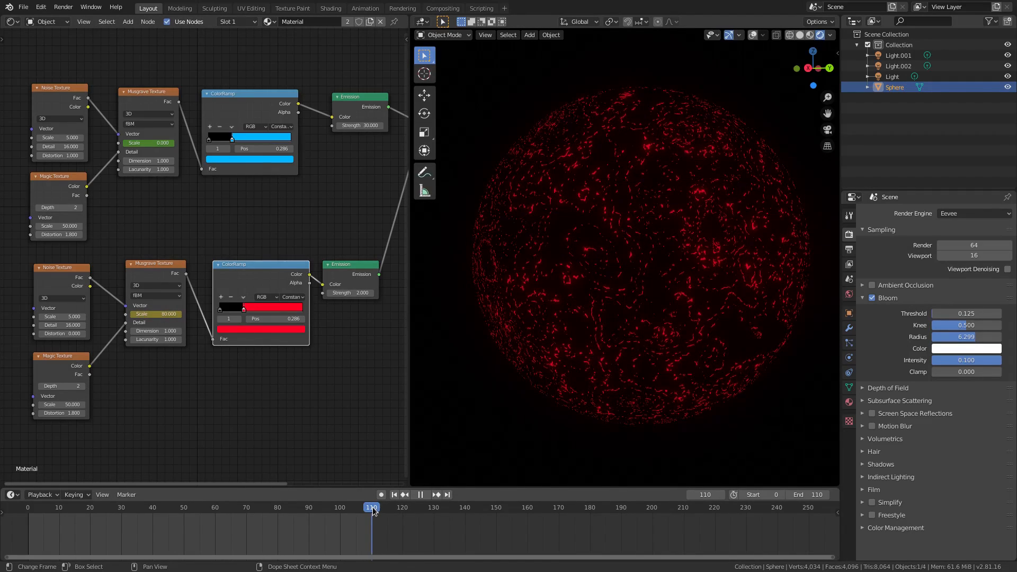
click(393, 495)
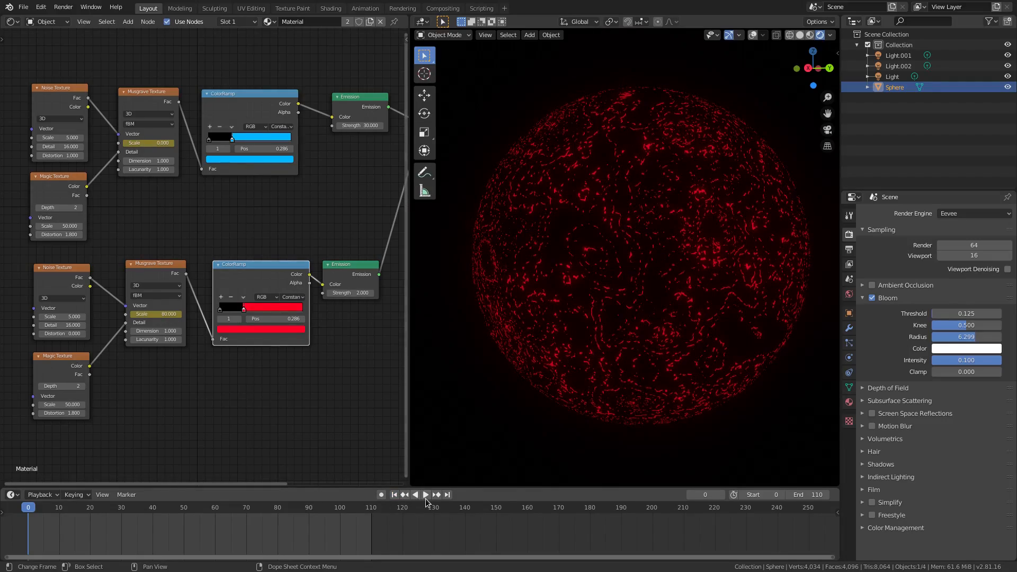
click(426, 494)
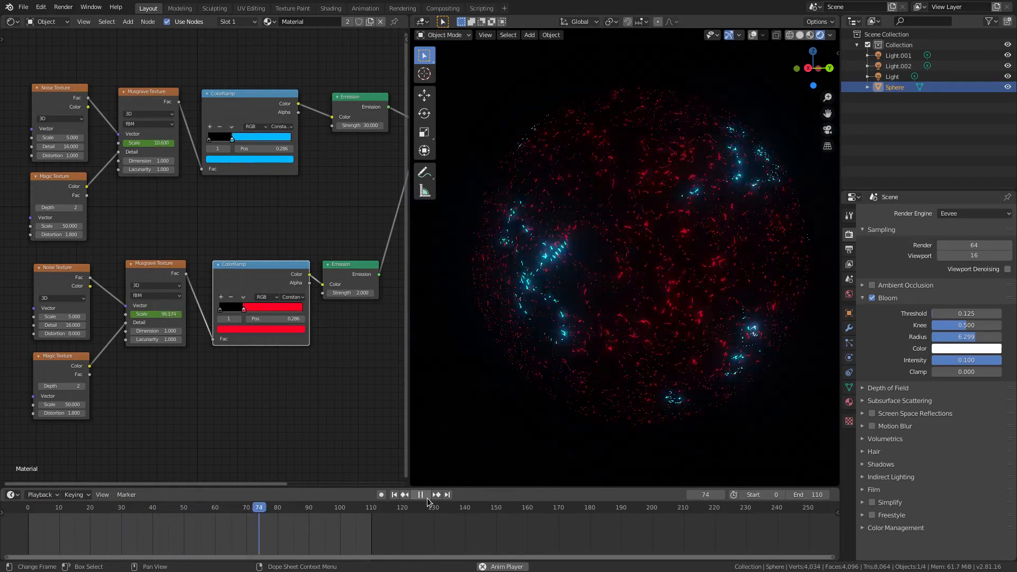
click(393, 494)
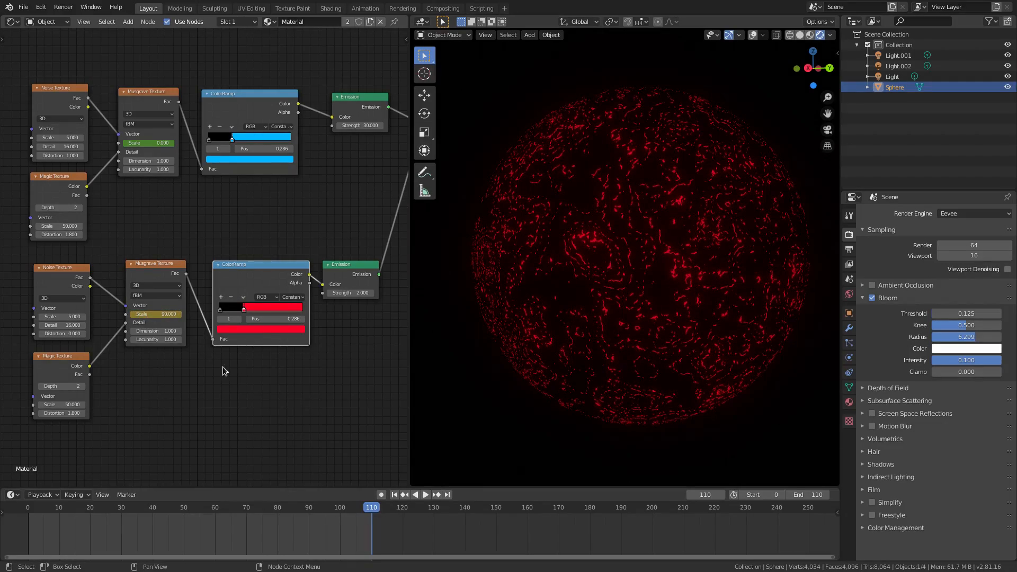
click(425, 494)
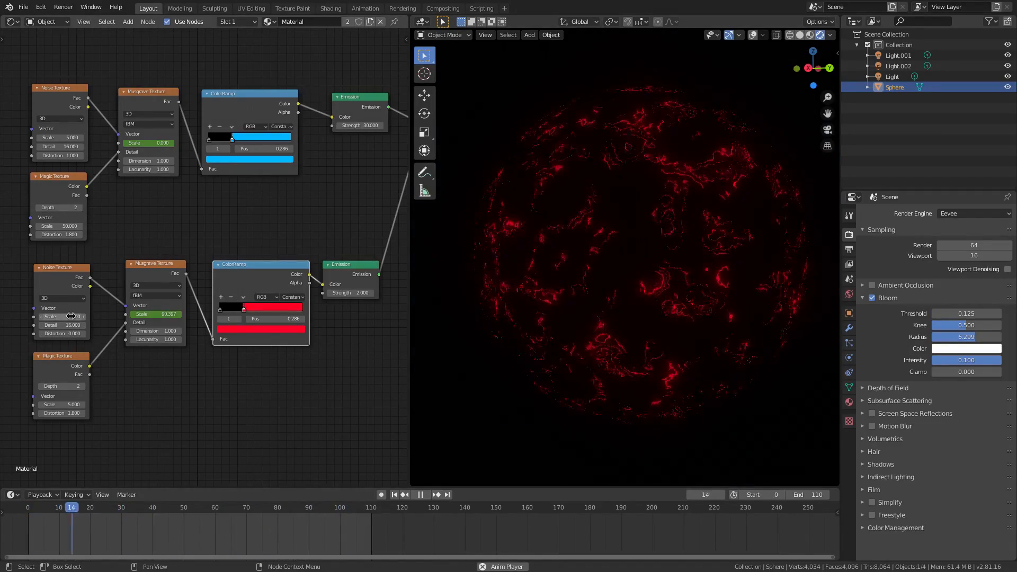
Step: Lower the red branch's Noise texture scale to 0.5 and select a stop on its colour ramp
drag(59, 317, 58, 316)
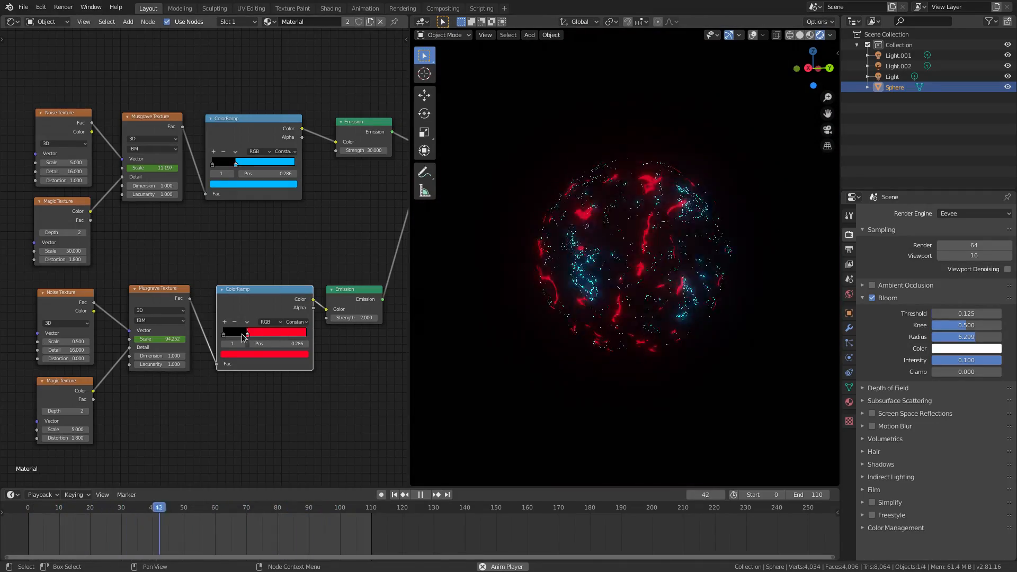
click(265, 332)
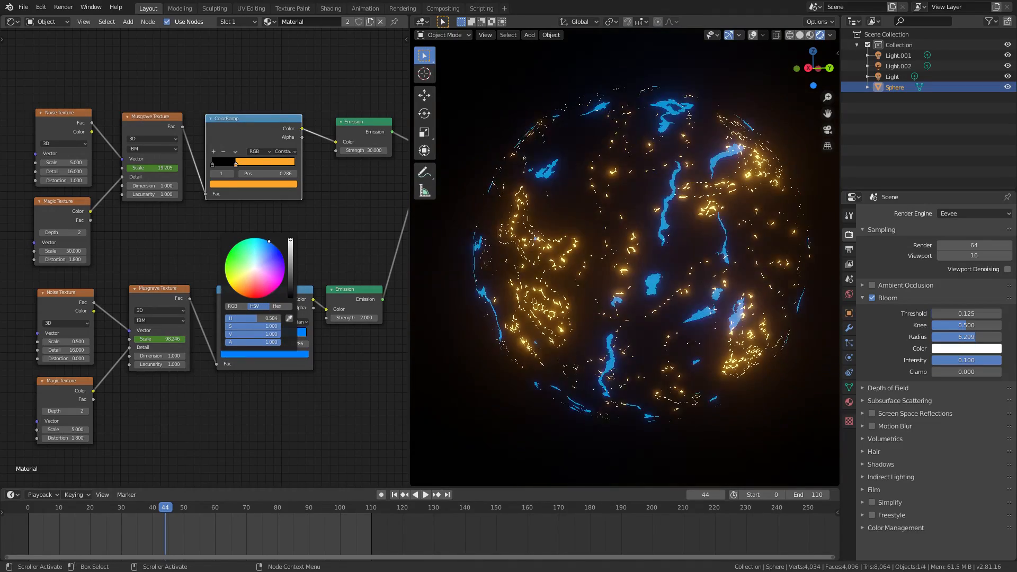
Step: Return the lower ramp to pinkish red and play the orange-and-red animation
click(272, 258)
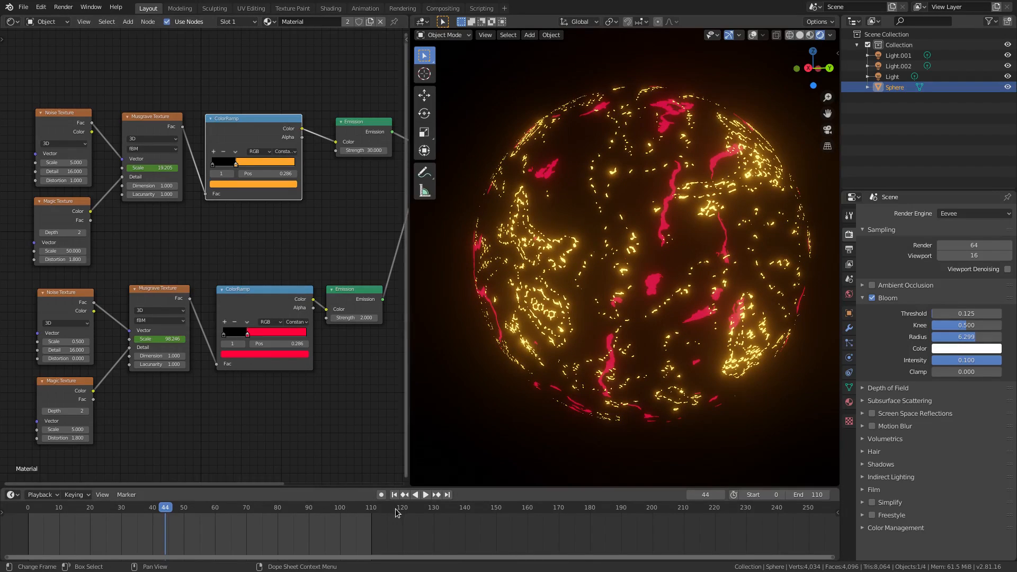
click(425, 494)
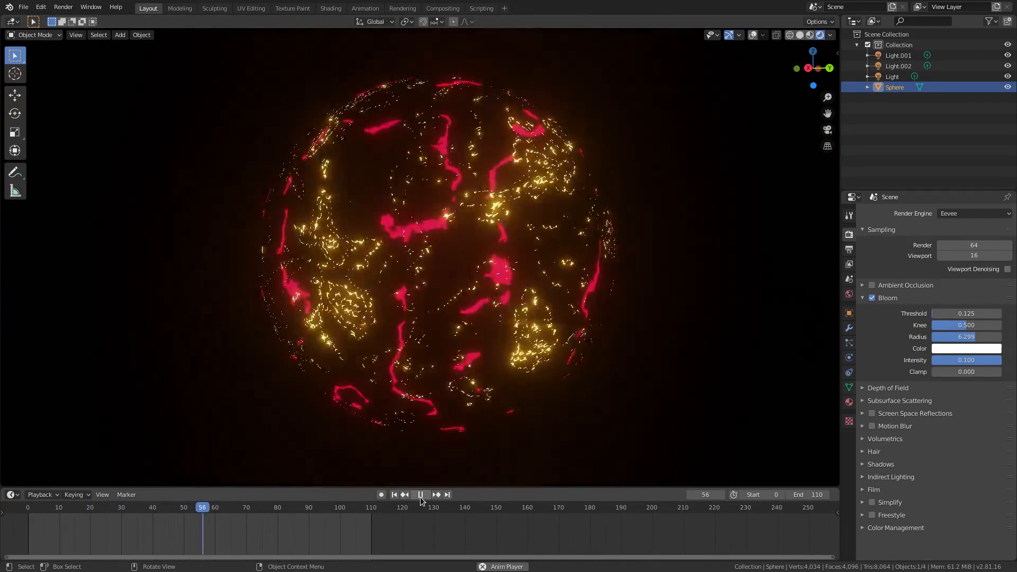
Step: Play the glowing sphere animation and stop it at frame 48
click(177, 507)
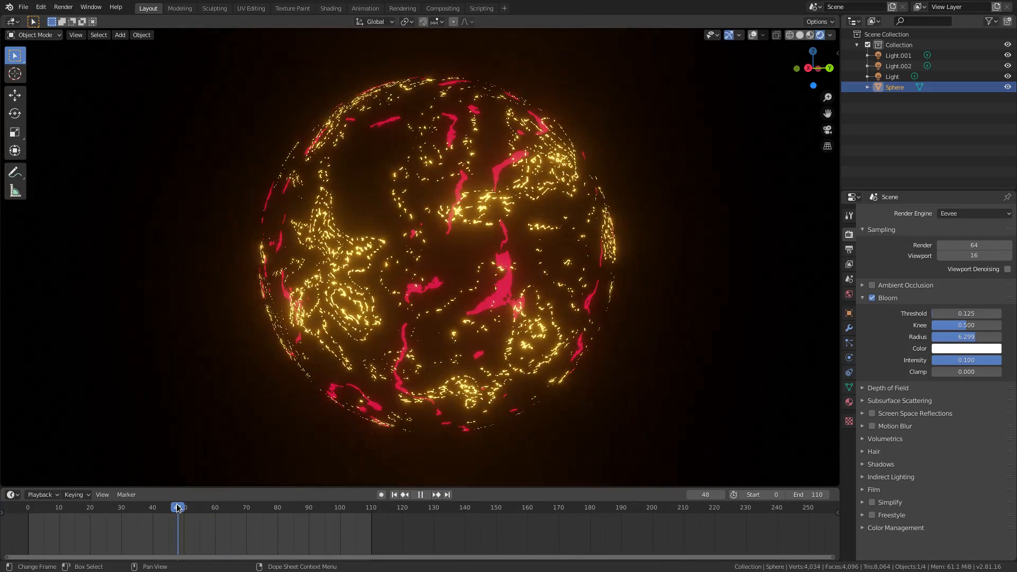
click(419, 494)
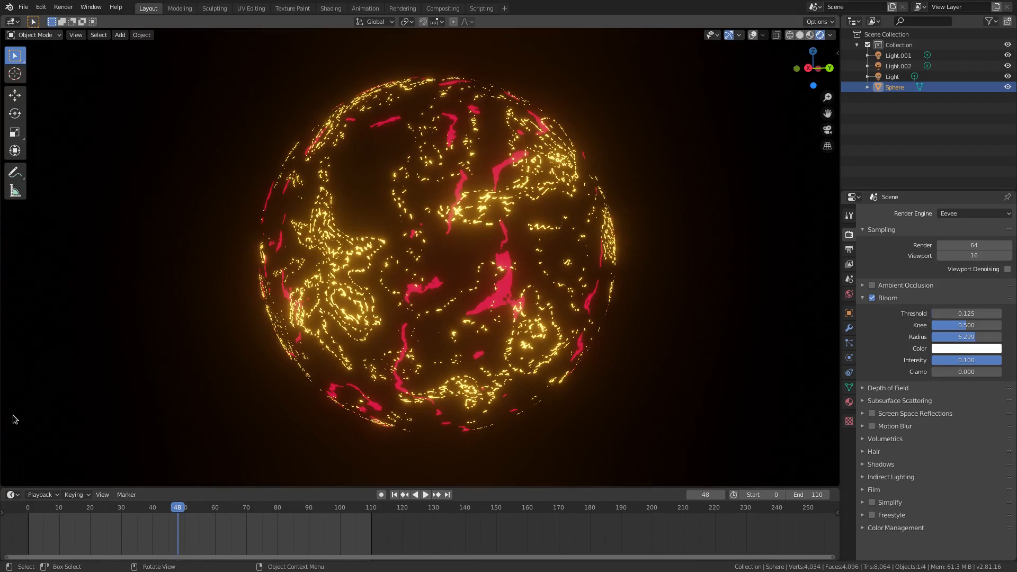
mouse_move(24, 401)
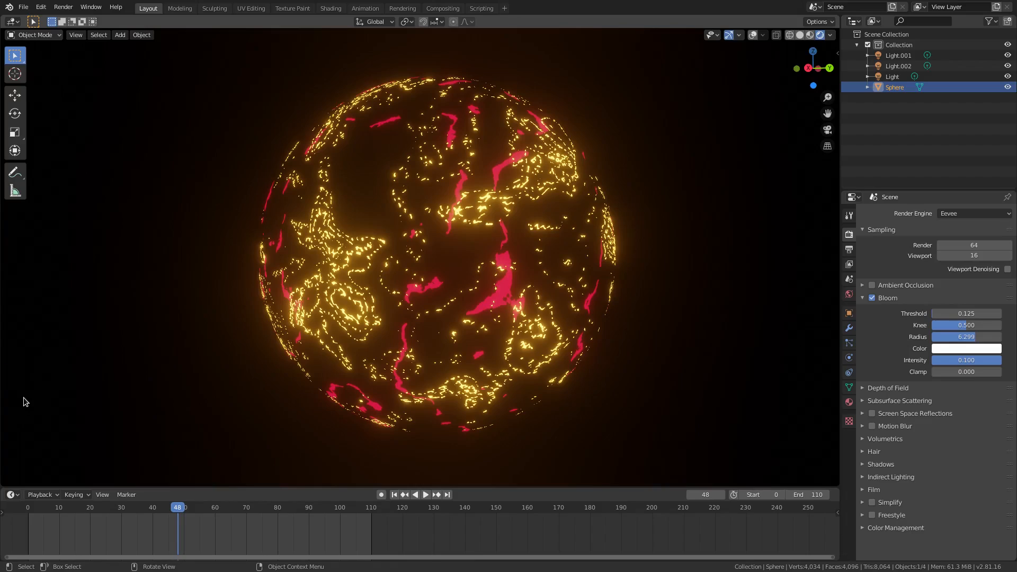